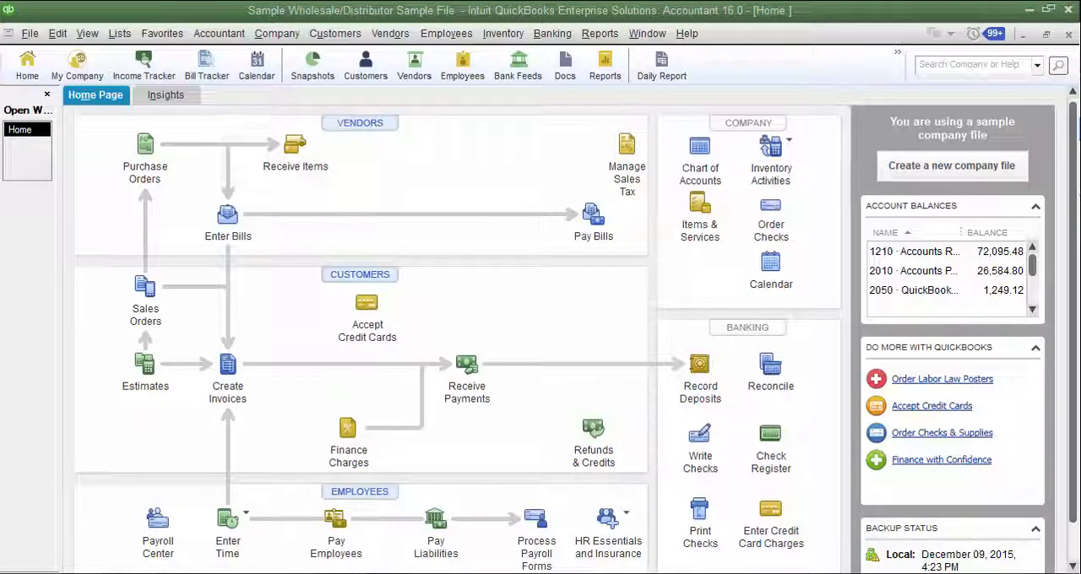
mouse_move(492, 304)
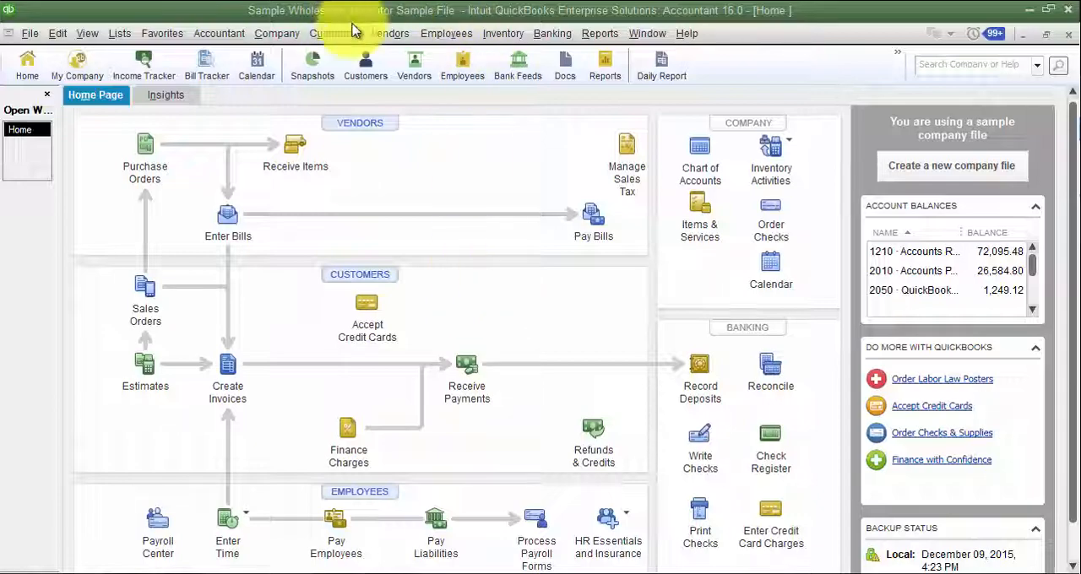
Step: Export only the Item List to IIF, saved as 'Items for updating 072016' in Videos
click(334, 33)
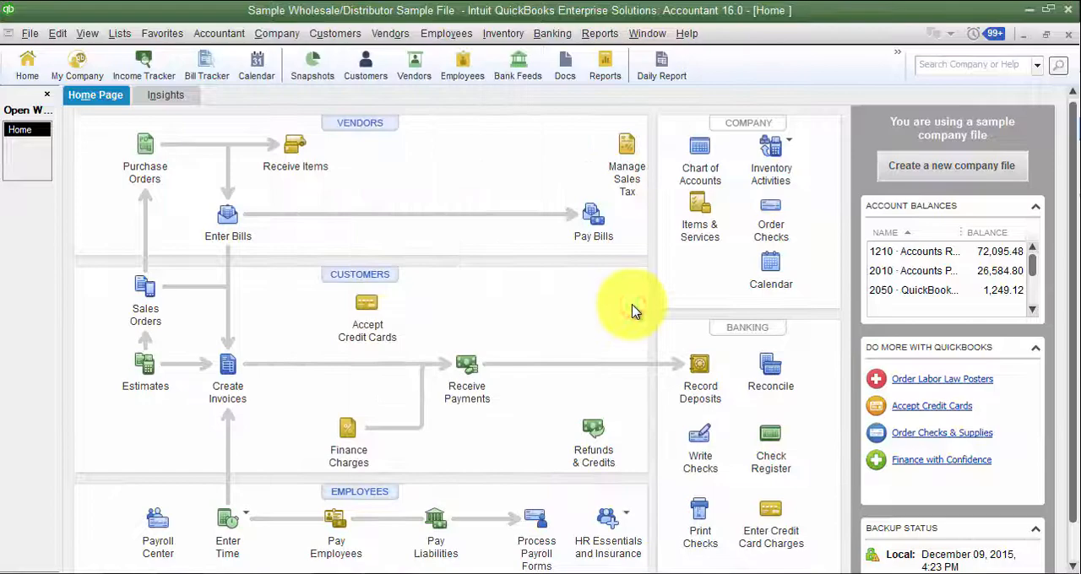
mouse_move(639, 316)
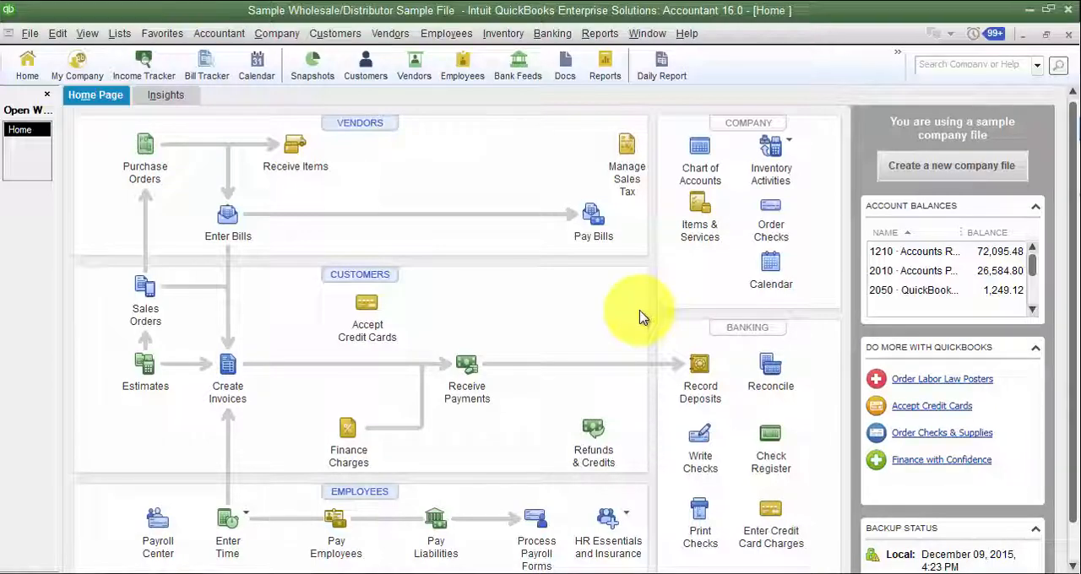
mouse_move(485, 279)
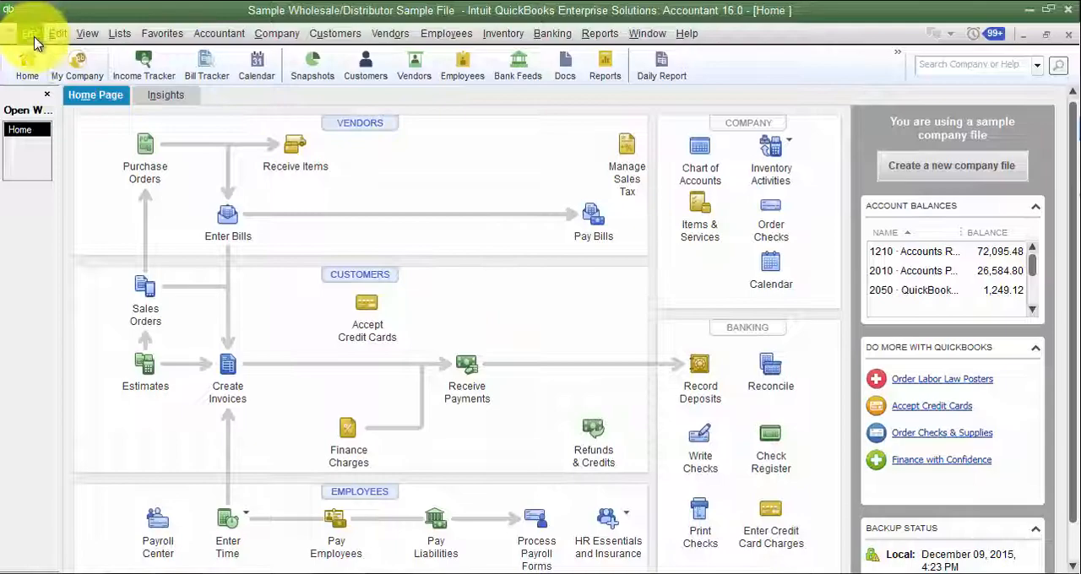
click(29, 33)
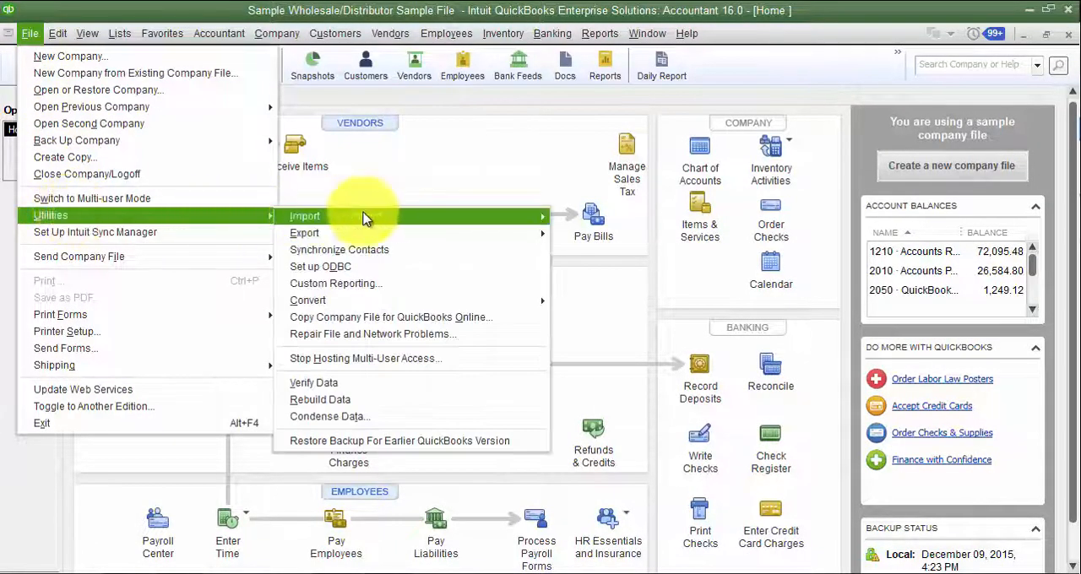
mouse_move(304, 232)
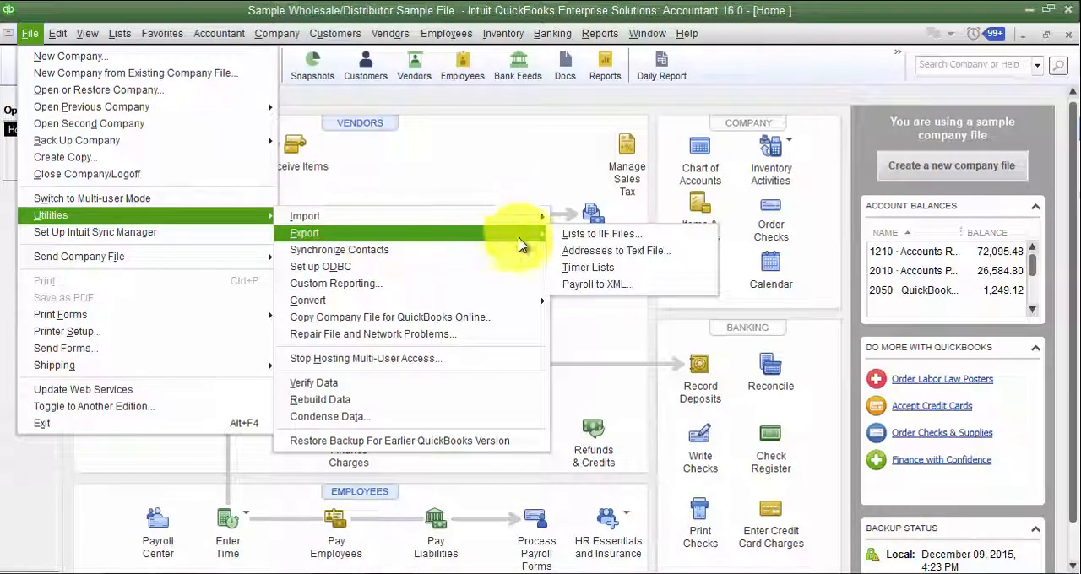
click(601, 233)
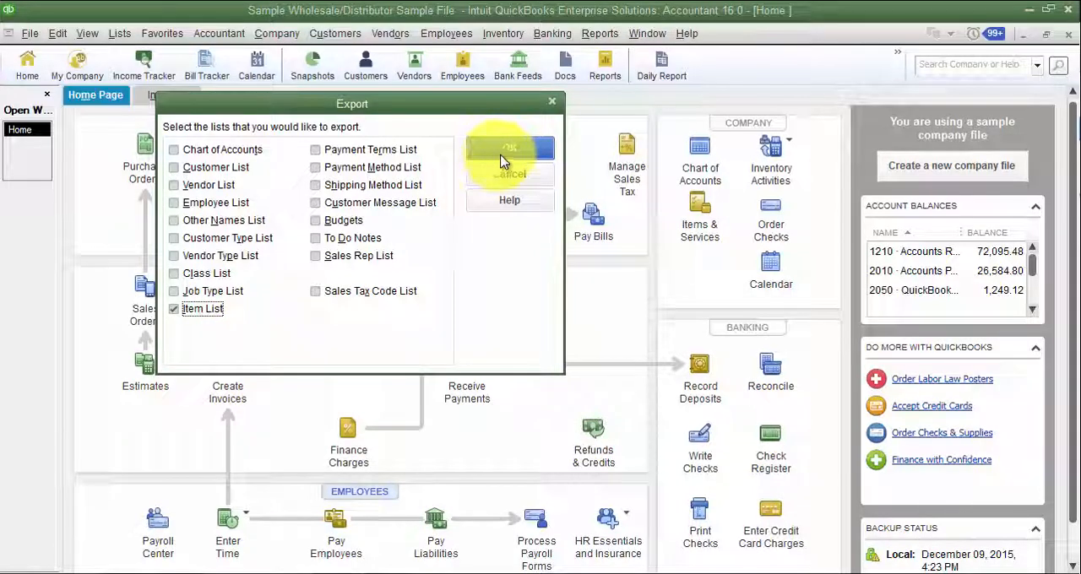
click(509, 152)
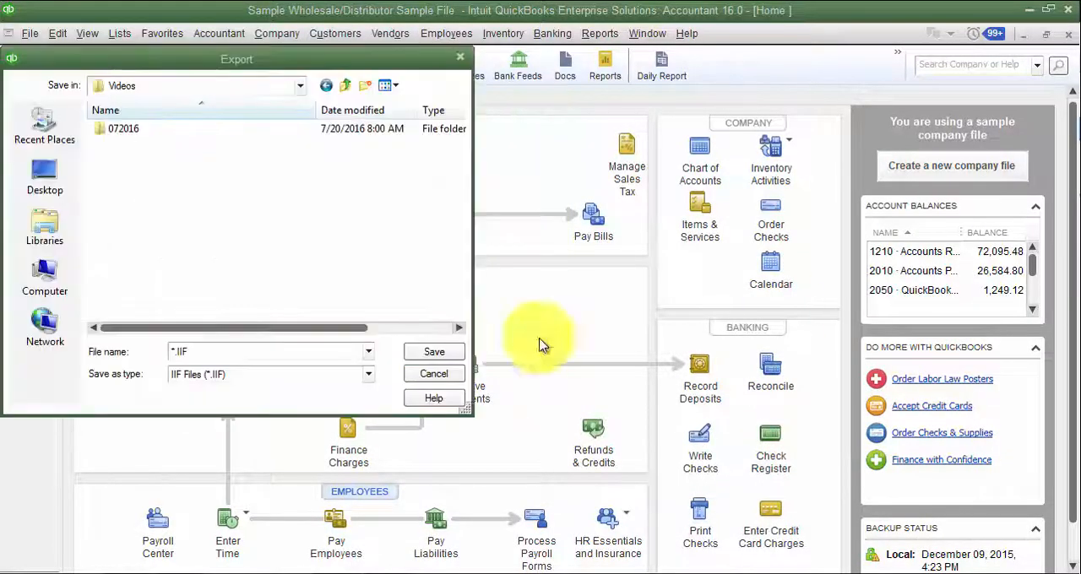
mouse_move(130, 211)
text(Items for updating)
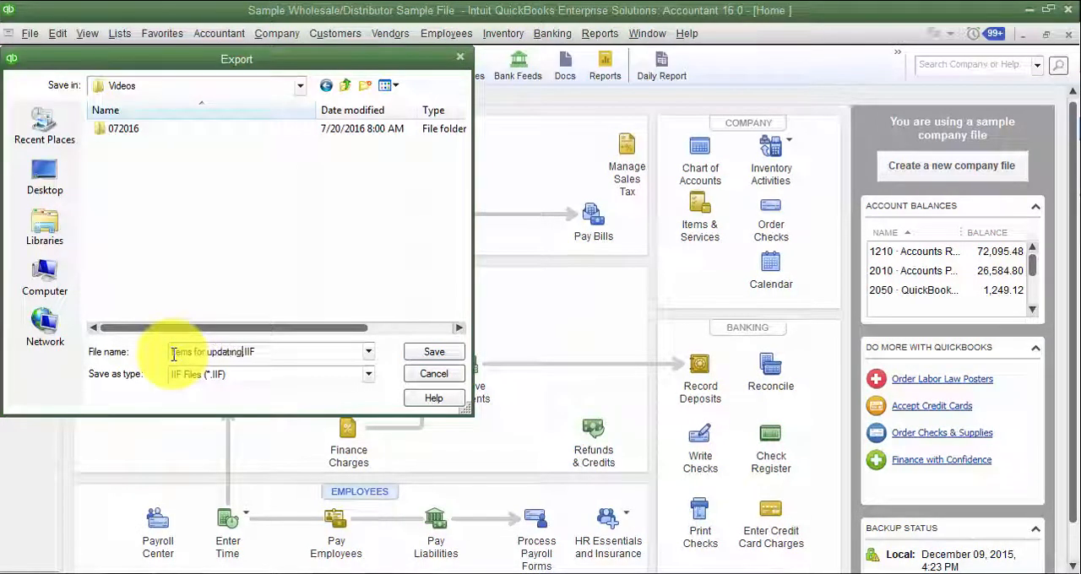
text(072016)
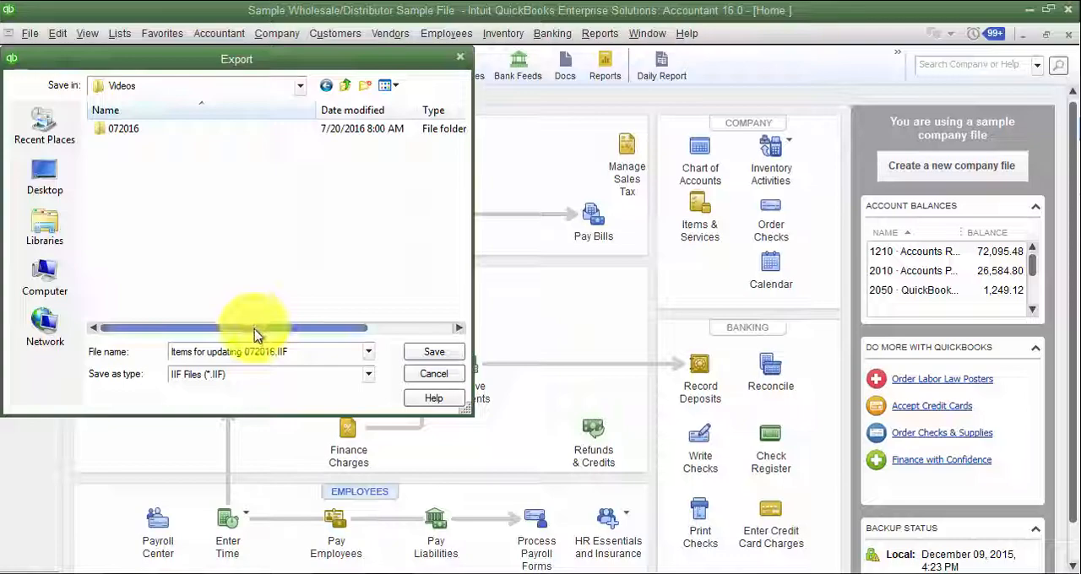
mouse_move(303, 406)
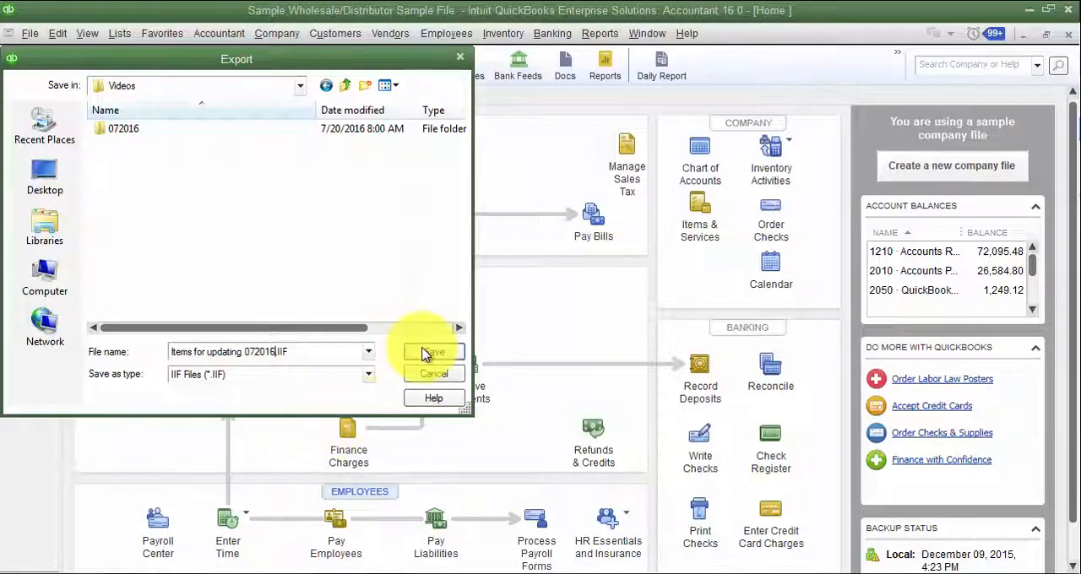
click(433, 352)
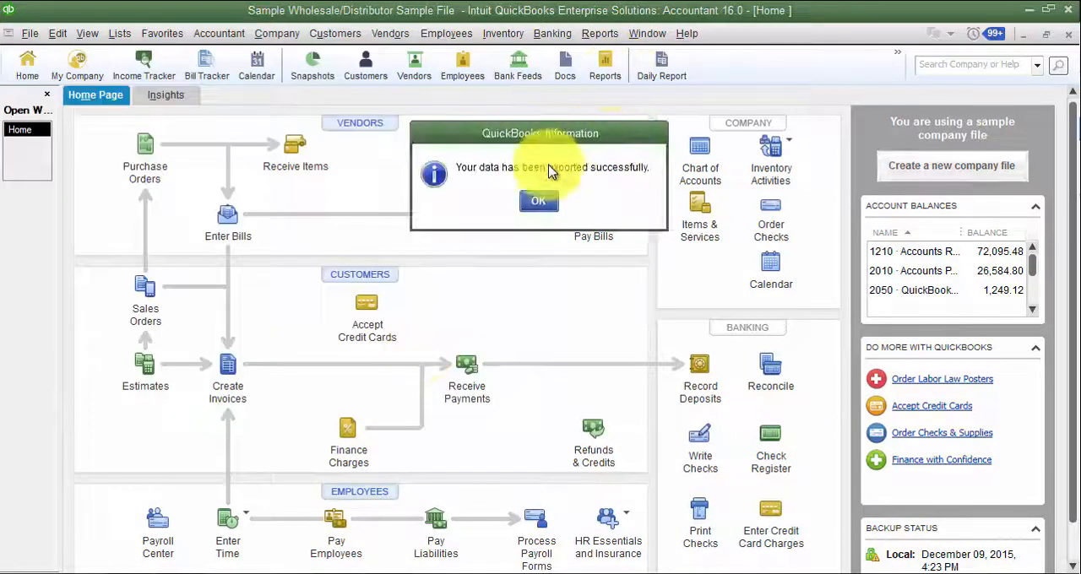
Step: Open 'Items for updating 072016' from Videos in Excel using the default Text Import Wizard settings
click(538, 200)
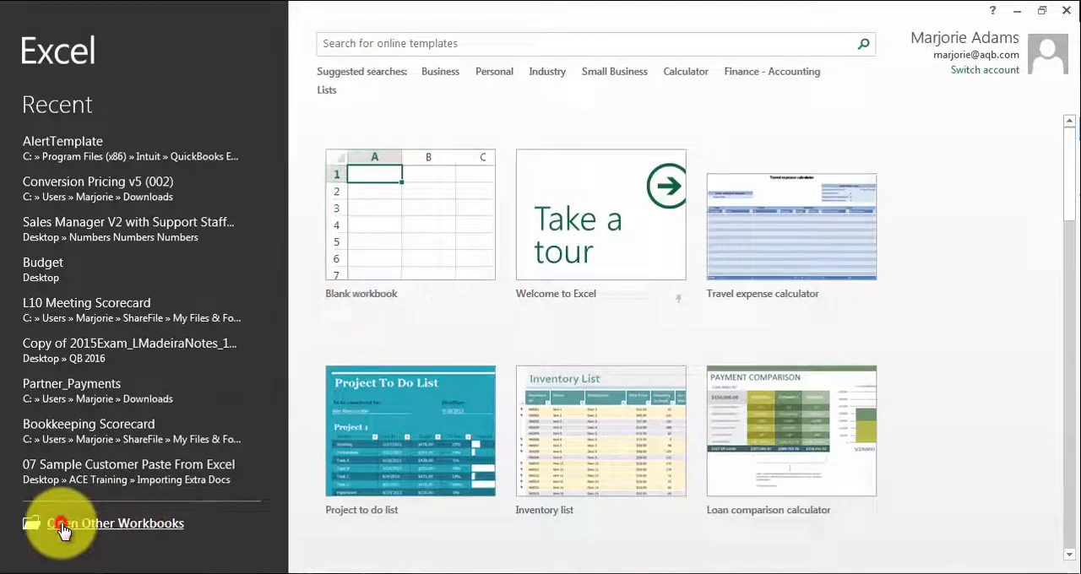
click(116, 523)
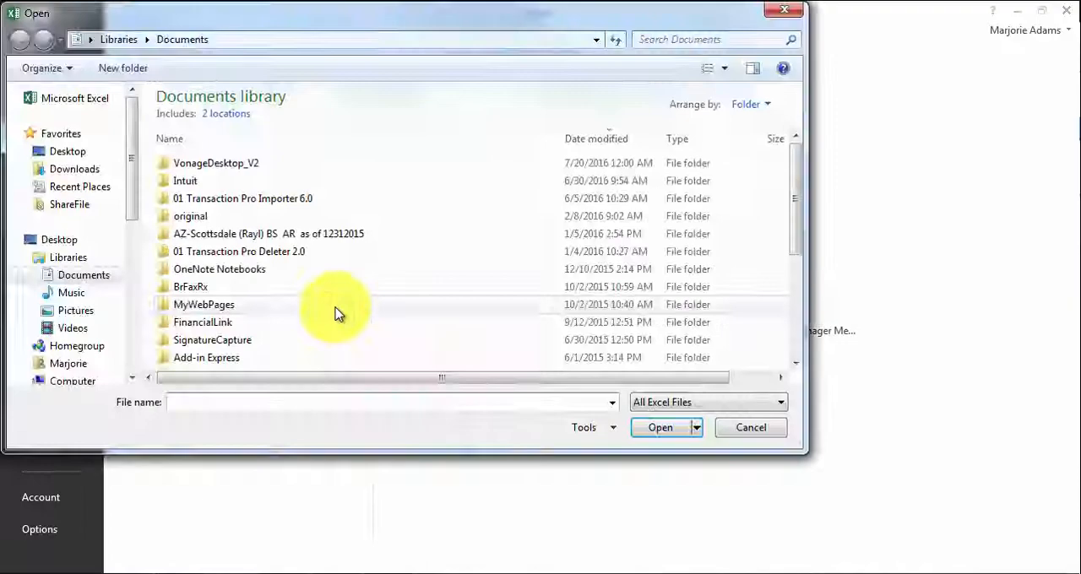
click(67, 152)
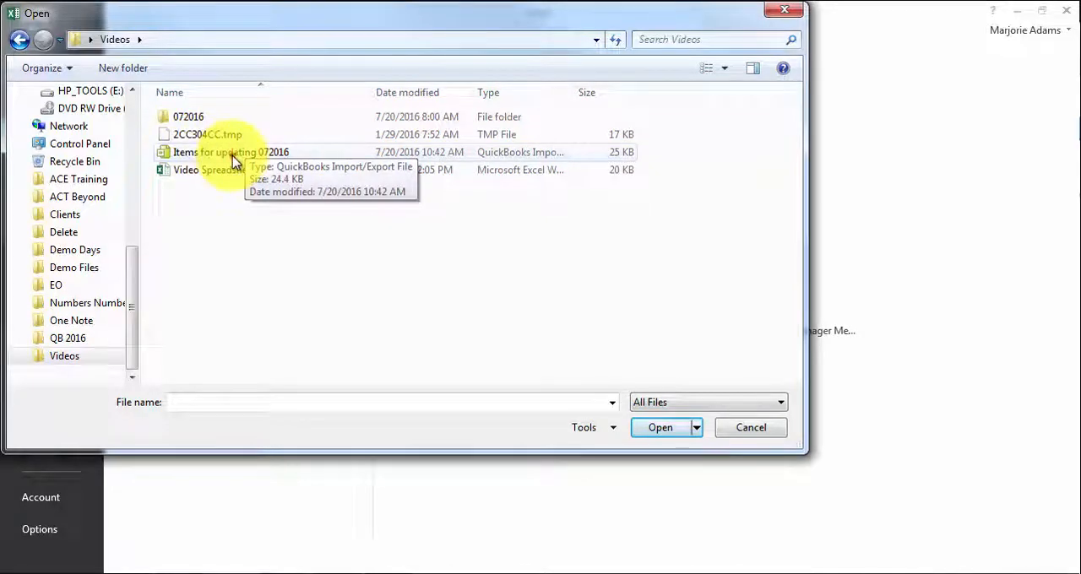
click(660, 428)
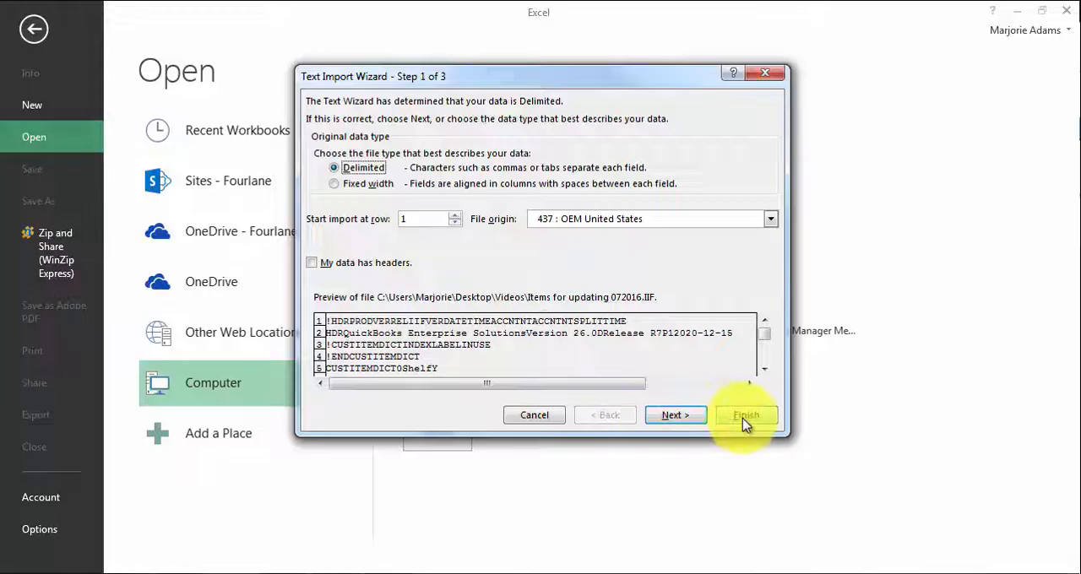
click(745, 415)
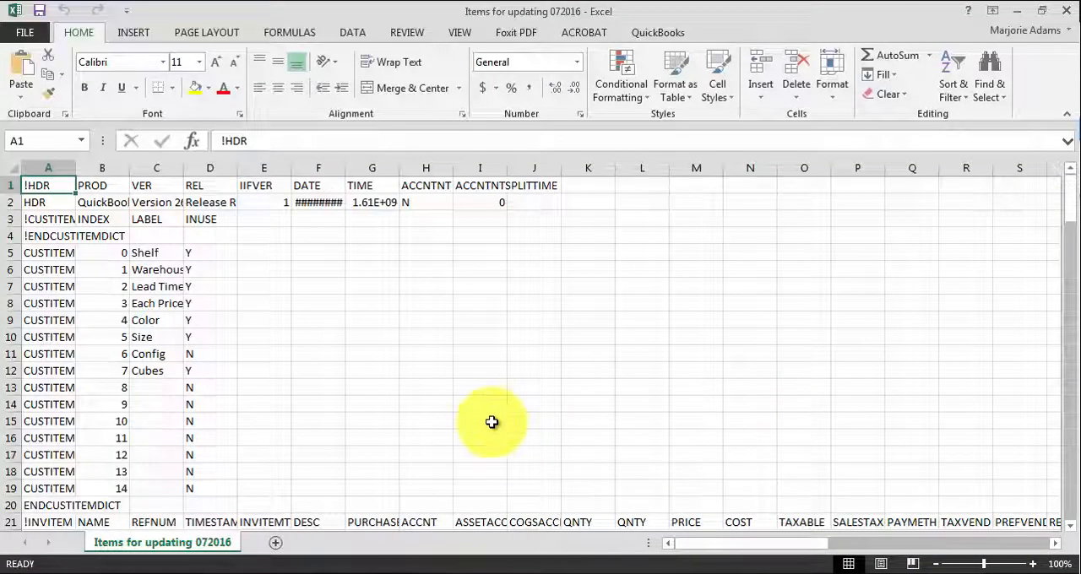
Step: Delete rows 1 through 20 so the !INVITEM heading row becomes row 1
click(371, 336)
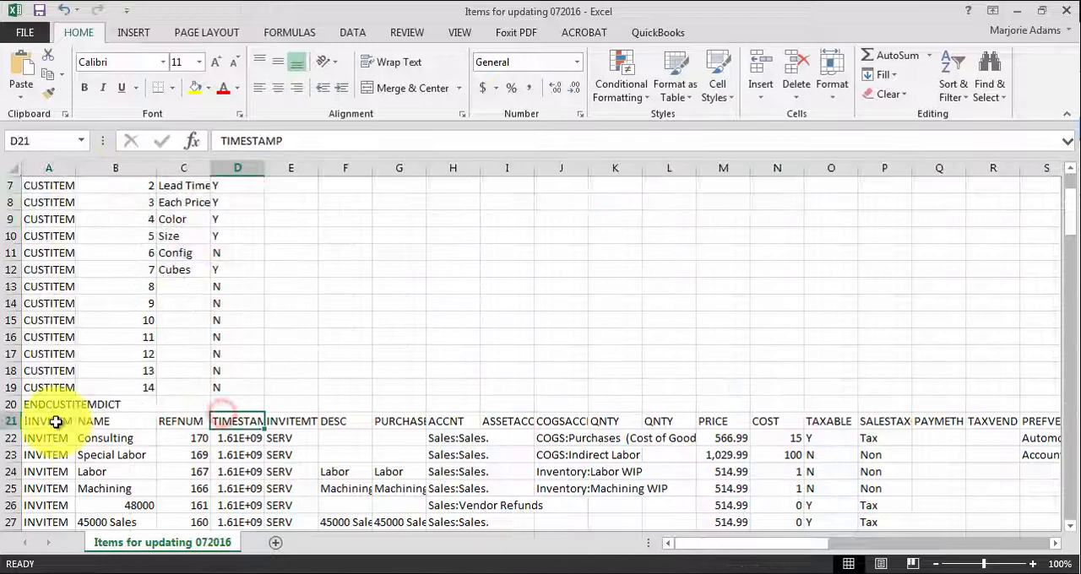
click(48, 421)
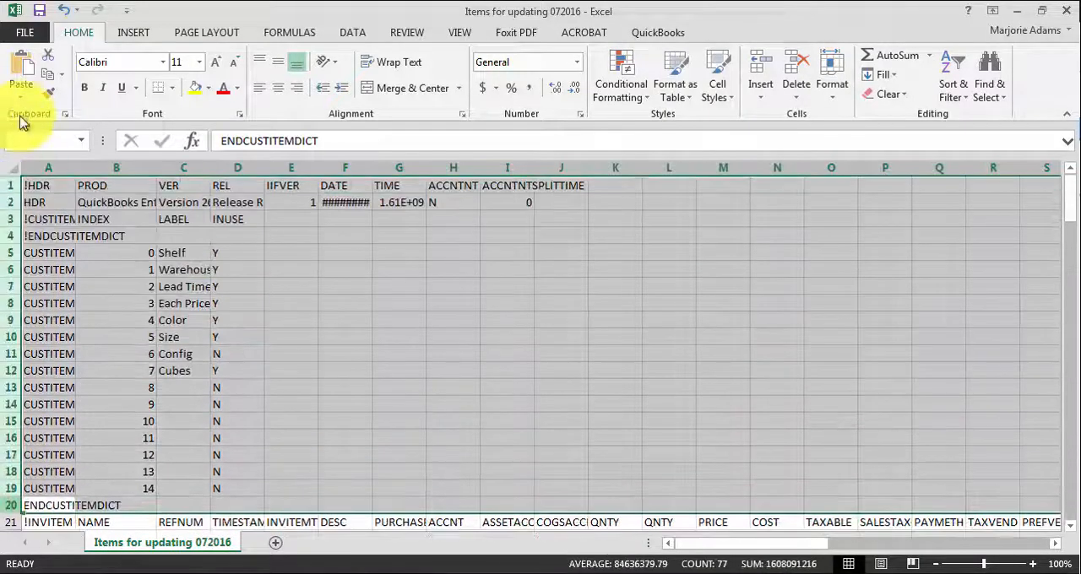
right_click(303, 292)
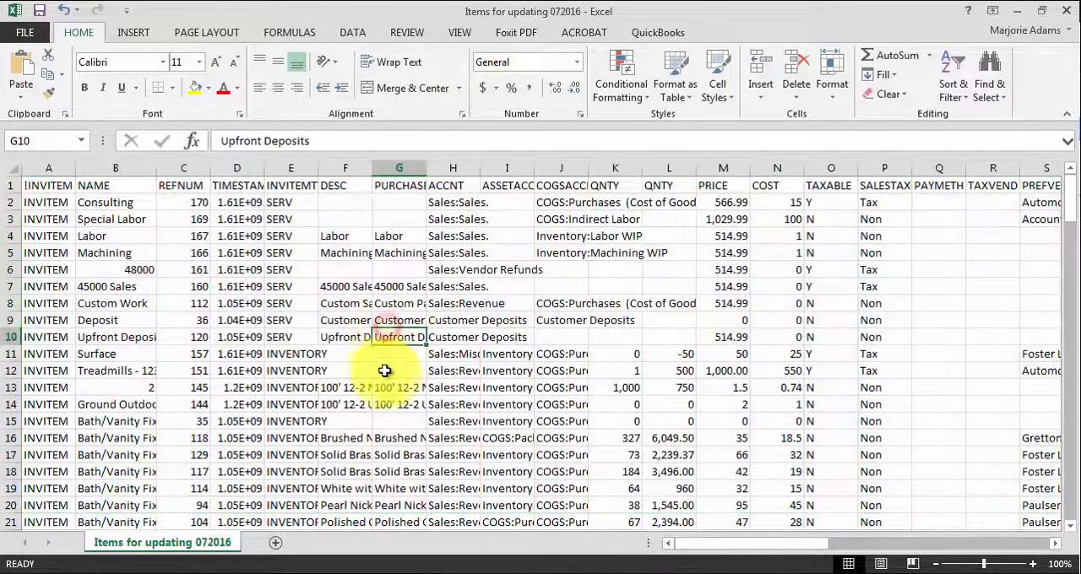
Step: Scroll through the item rows to review the imported list
scroll(down, 3)
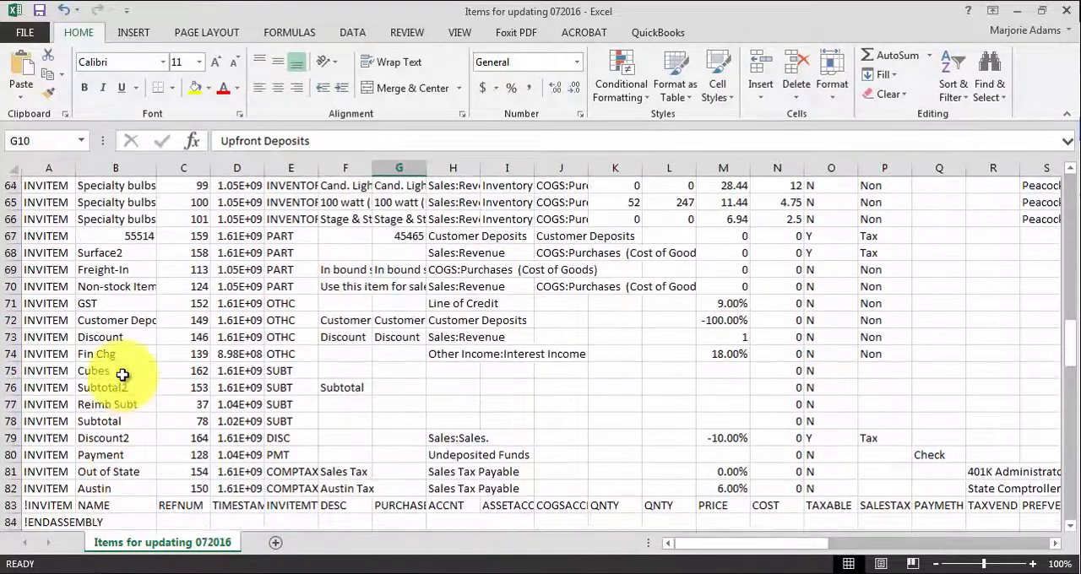
scroll(down, 3)
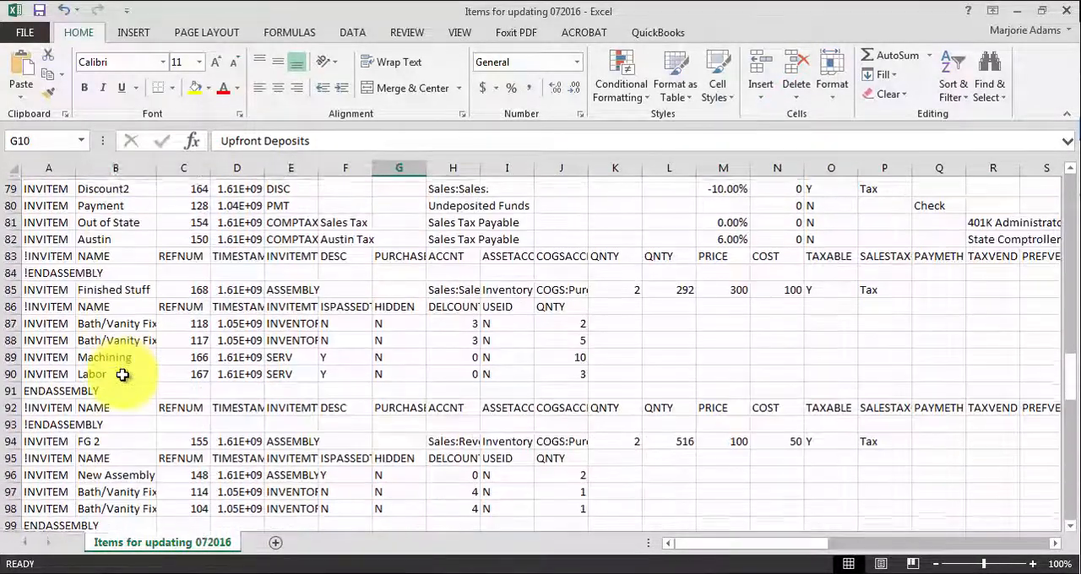
scroll(down, 3)
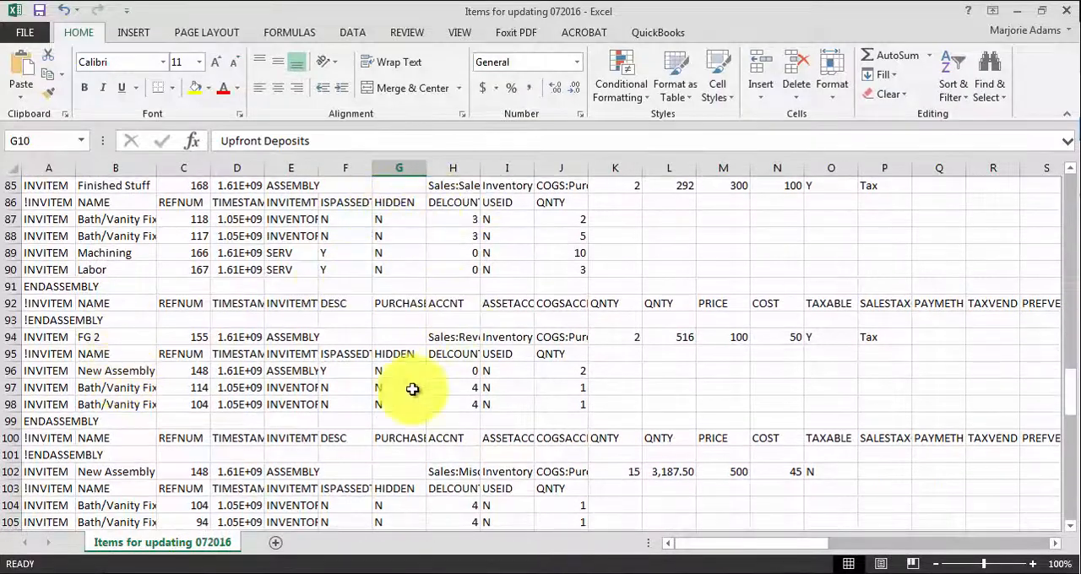
scroll(down, 3)
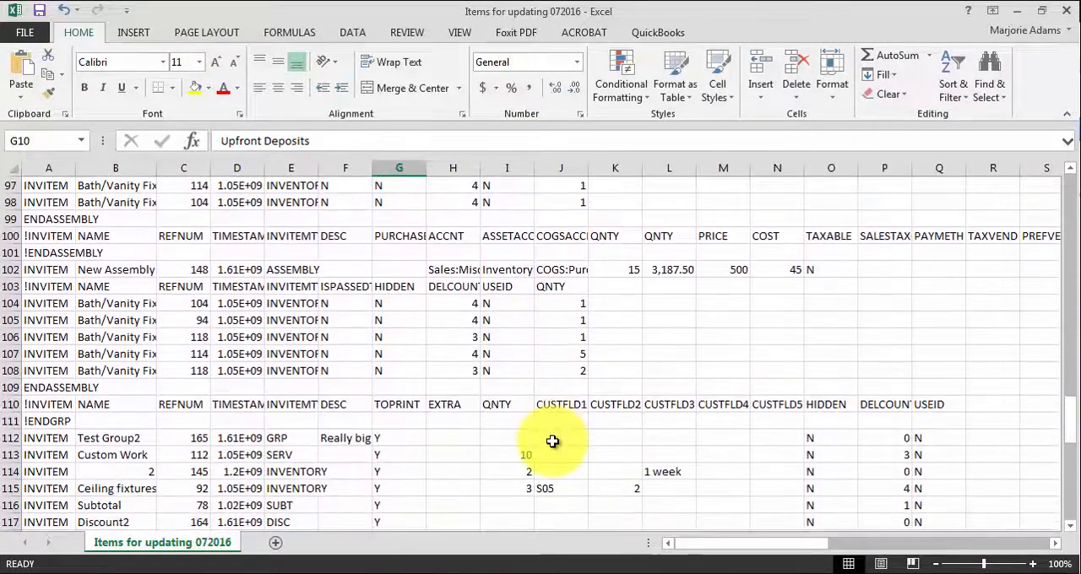
scroll(down, 3)
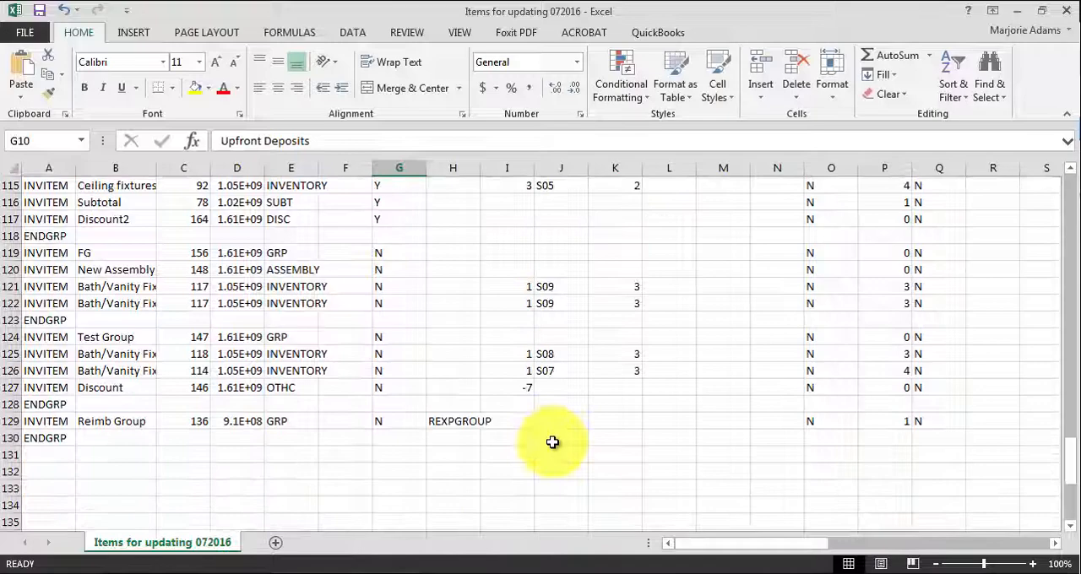
mouse_move(534, 448)
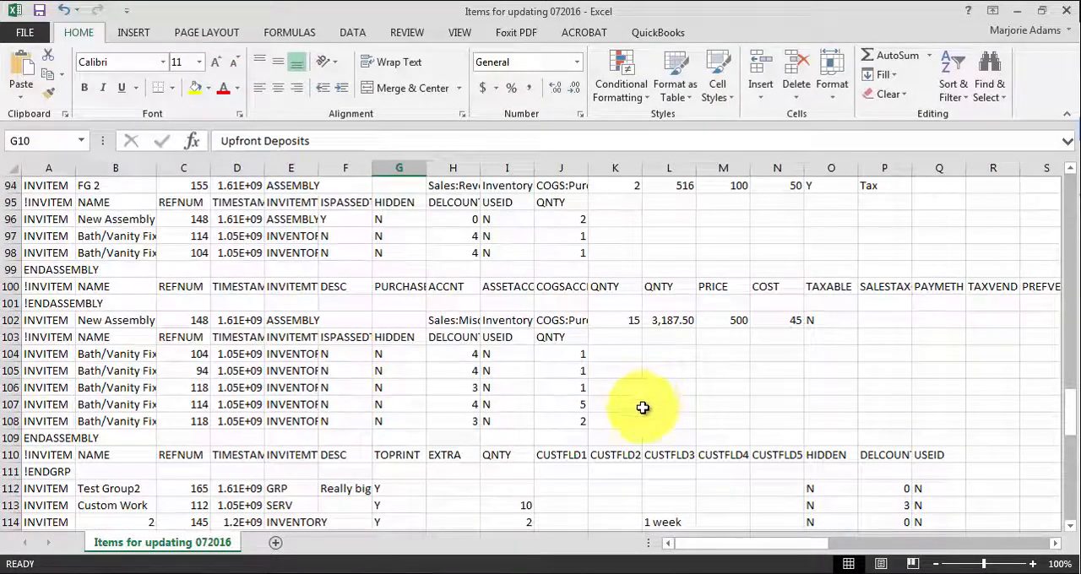
scroll(down, 3)
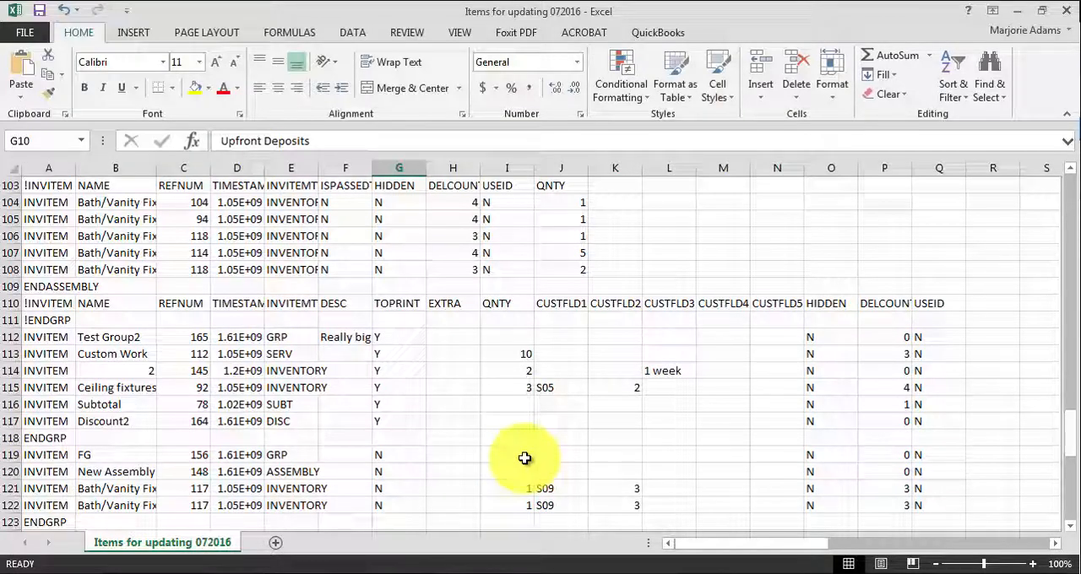
scroll(up, 3)
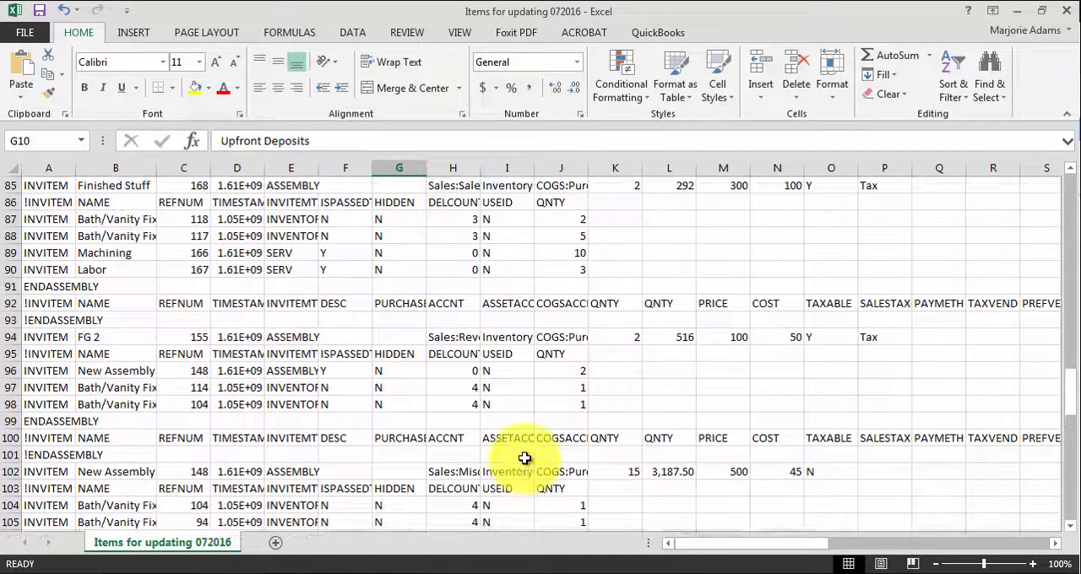
scroll(up, 3)
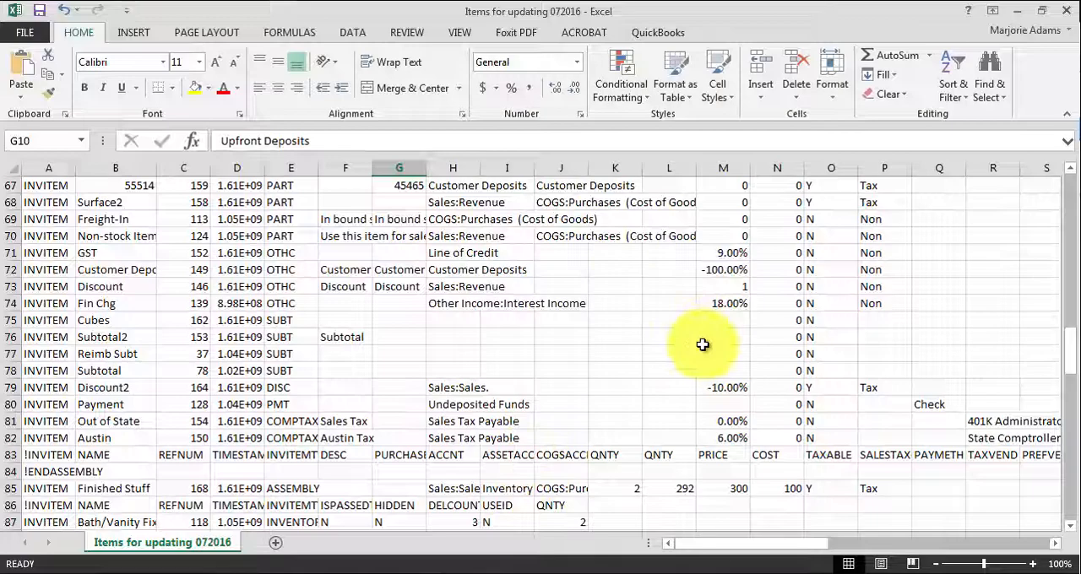
scroll(down, 3)
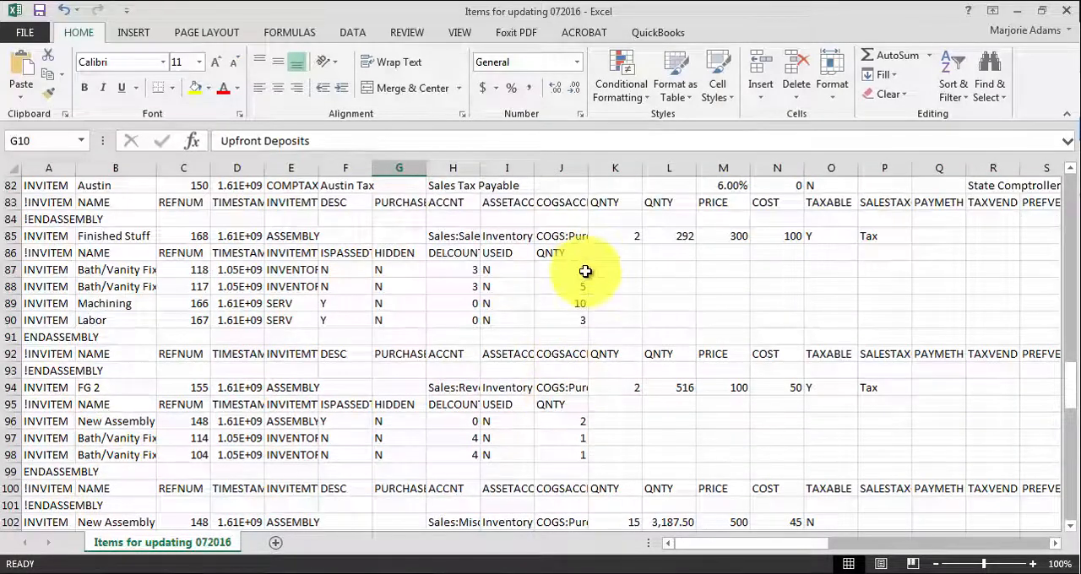
Step: Autofit column E so INVITEMTYPE and INVENTORY entries show in full
click(11, 253)
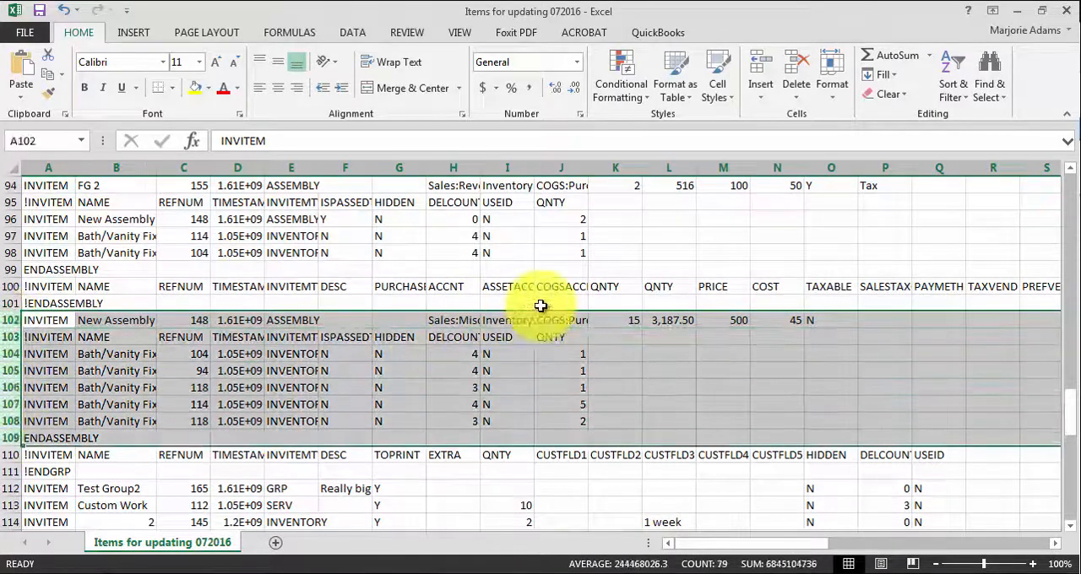
click(667, 319)
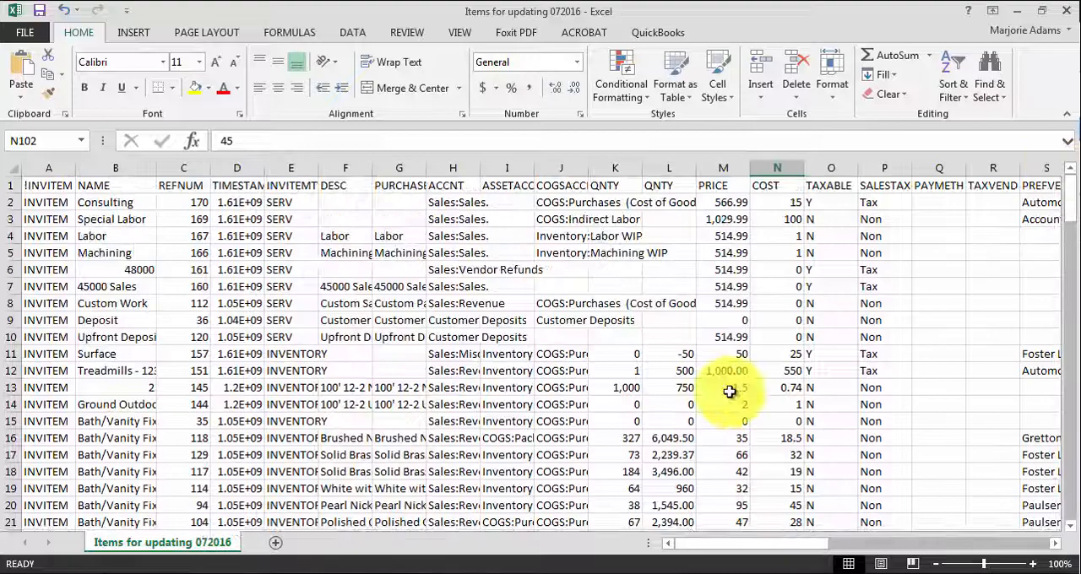
scroll(down, 3)
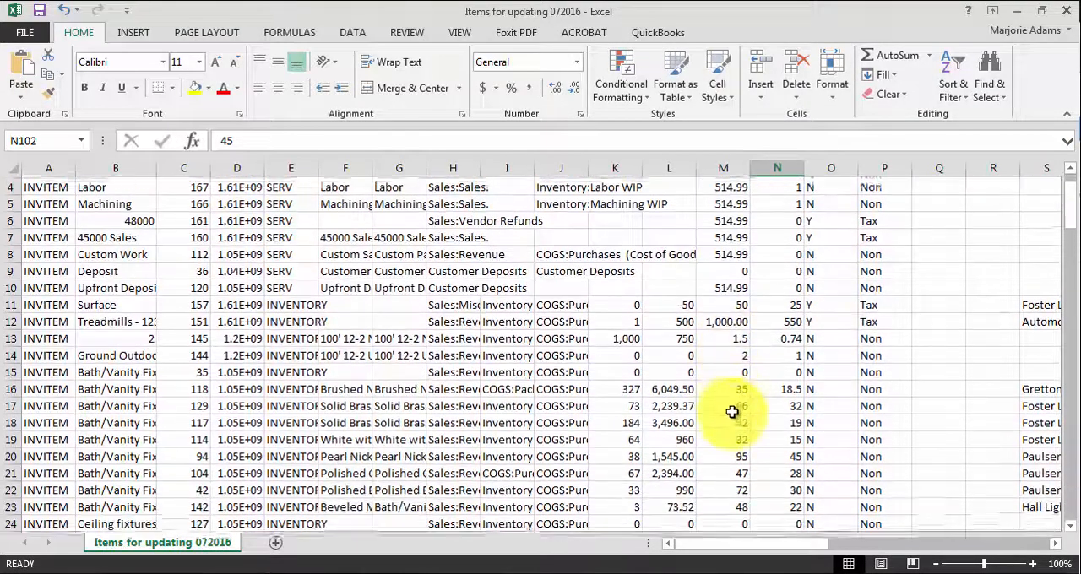
scroll(down, 3)
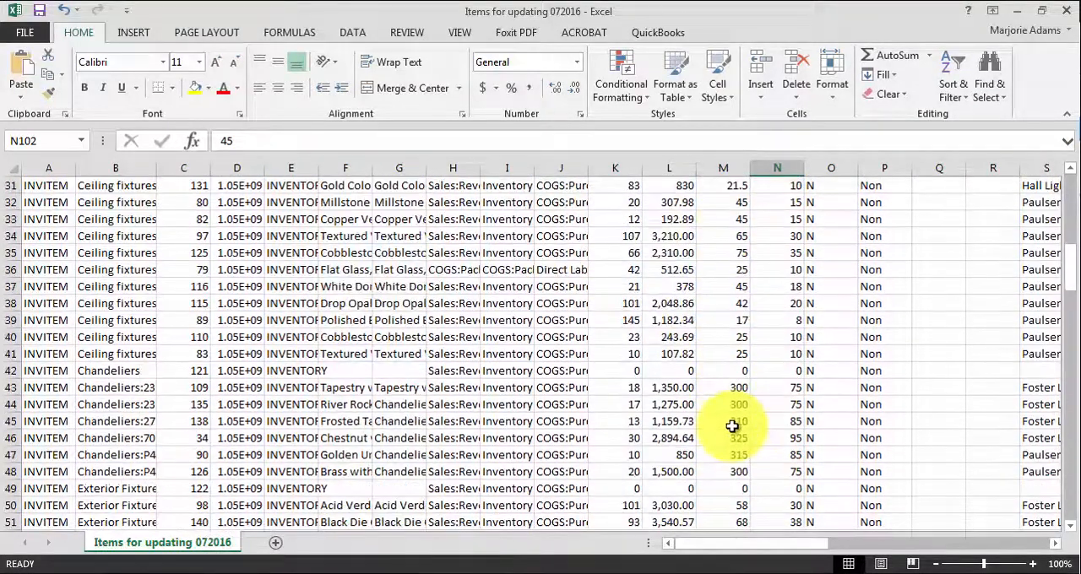
scroll(down, 3)
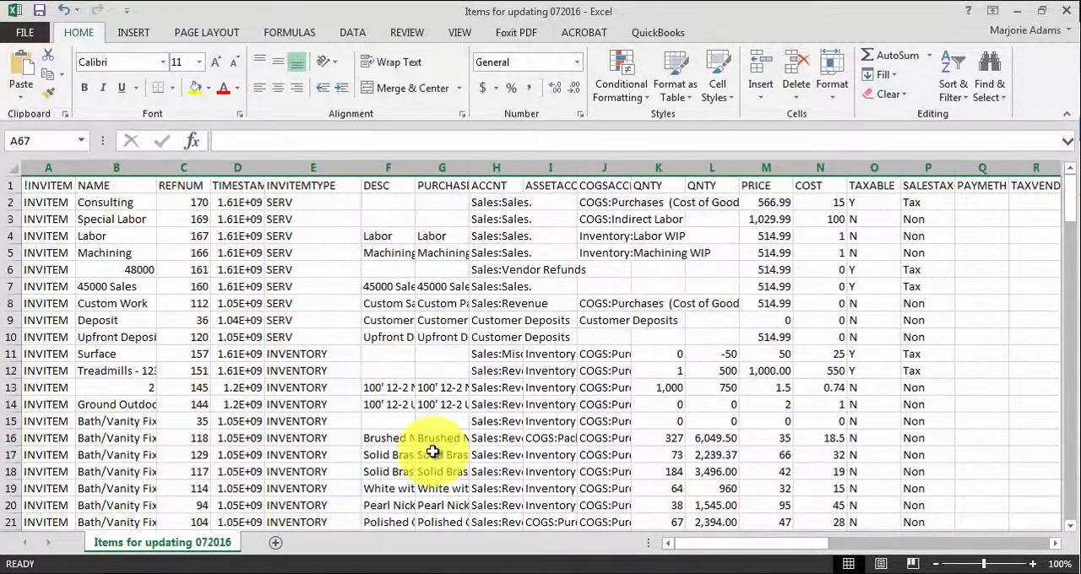
click(441, 455)
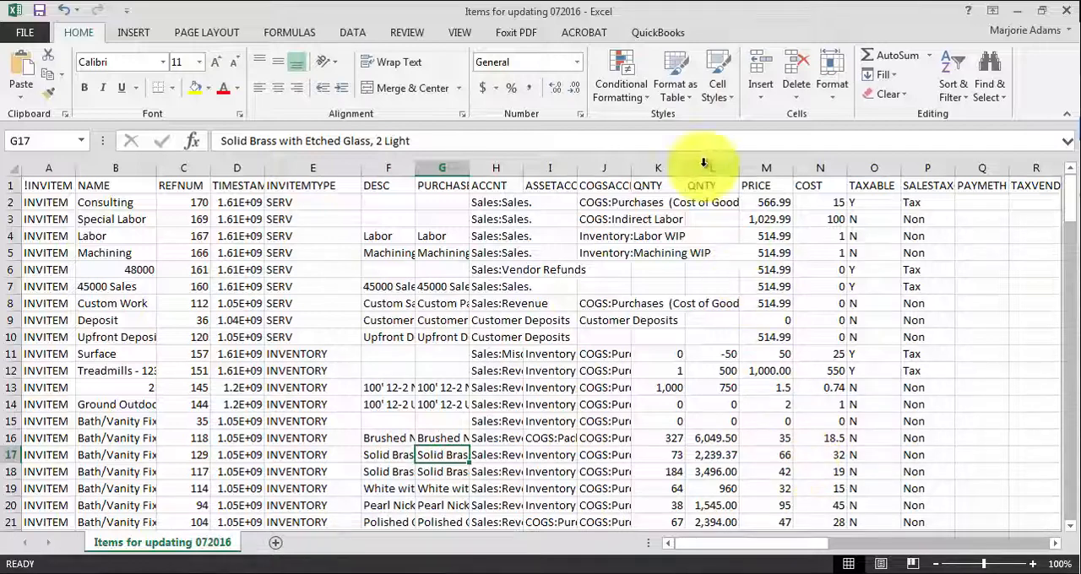
click(818, 167)
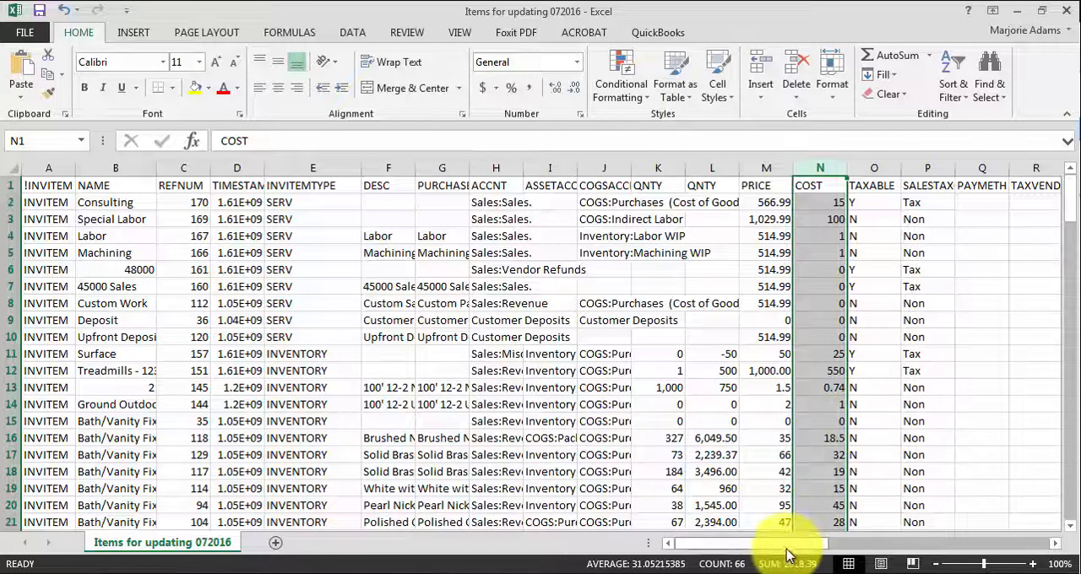
scroll(right, 3)
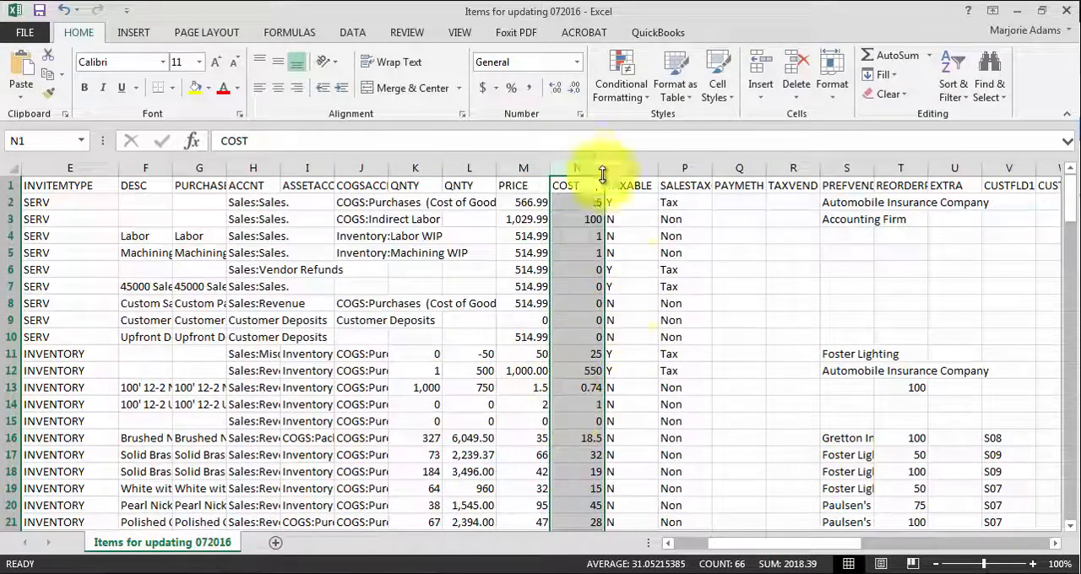
Step: Insert a PRICE column before COST with =M2*1.03 in N2, giving 583.9997
right_click(577, 173)
text(+)
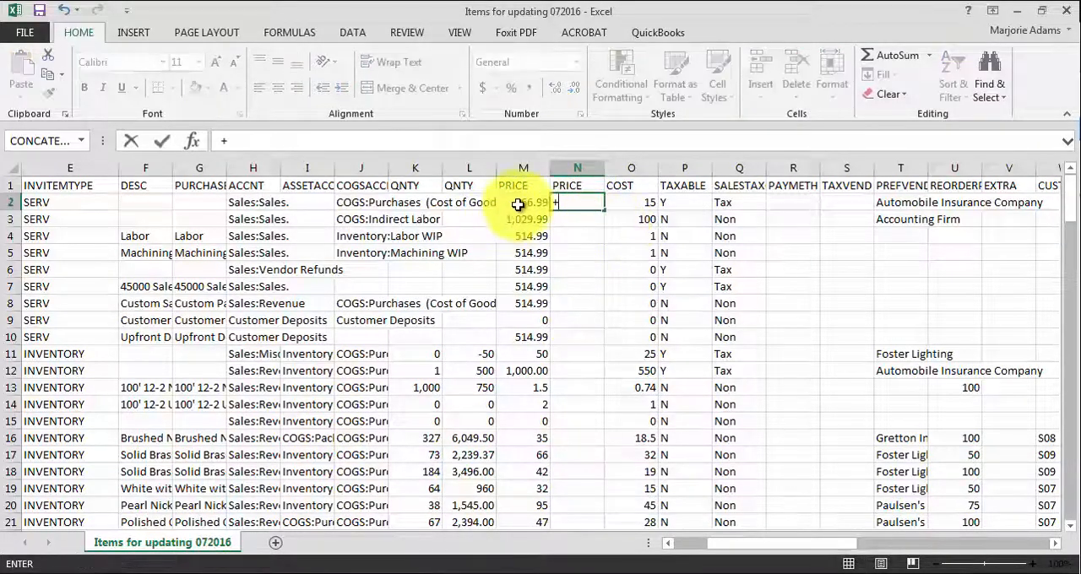
click(512, 202)
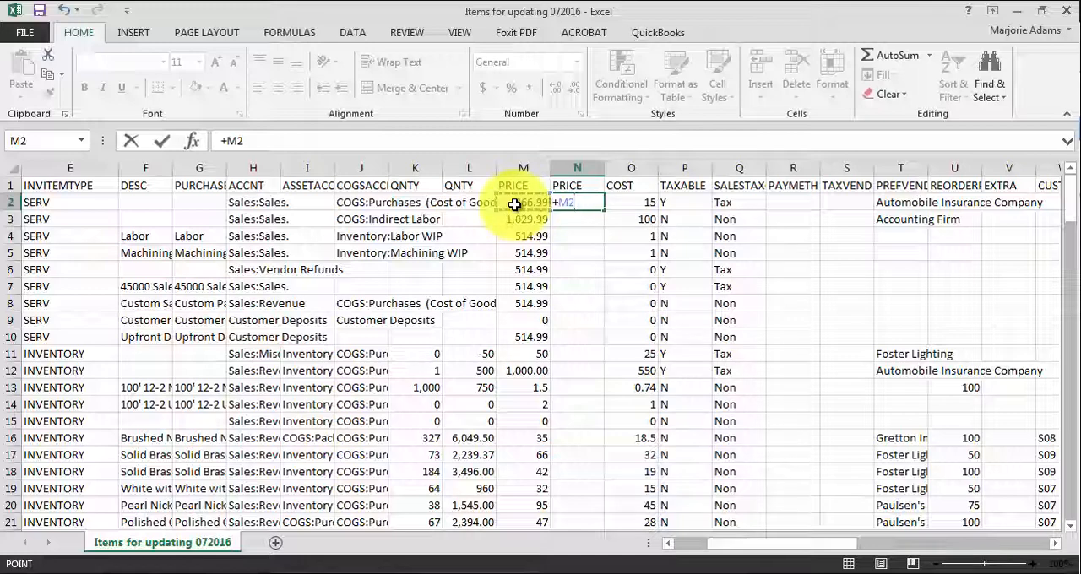
text(*)
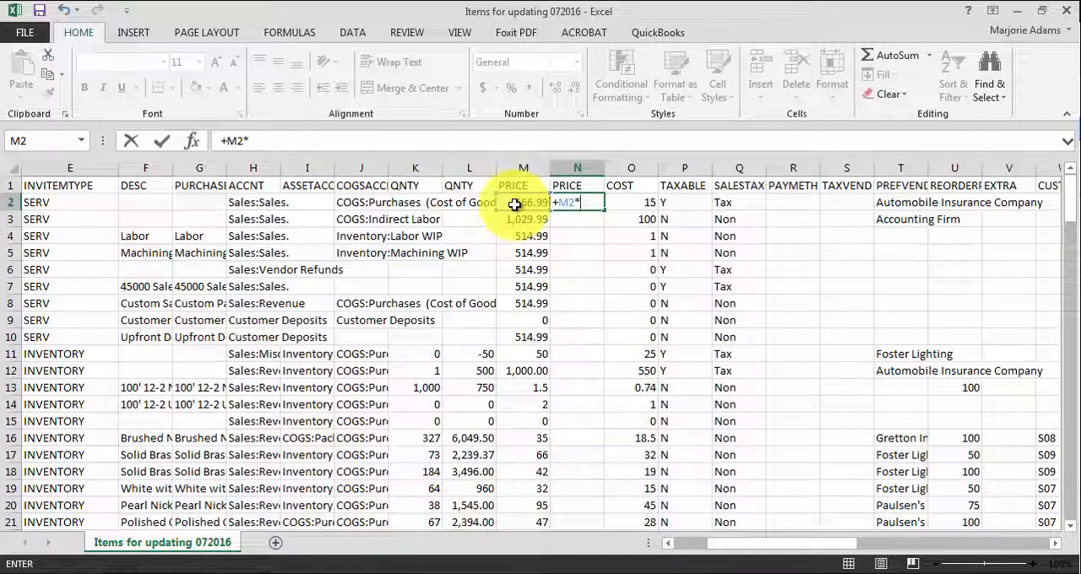
text(1.03)
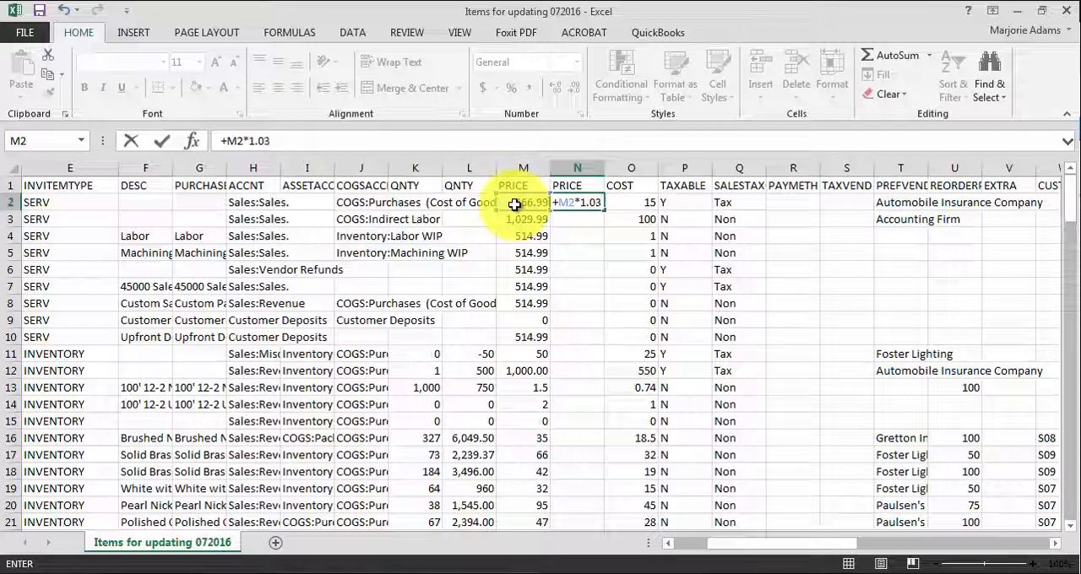
key(enter)
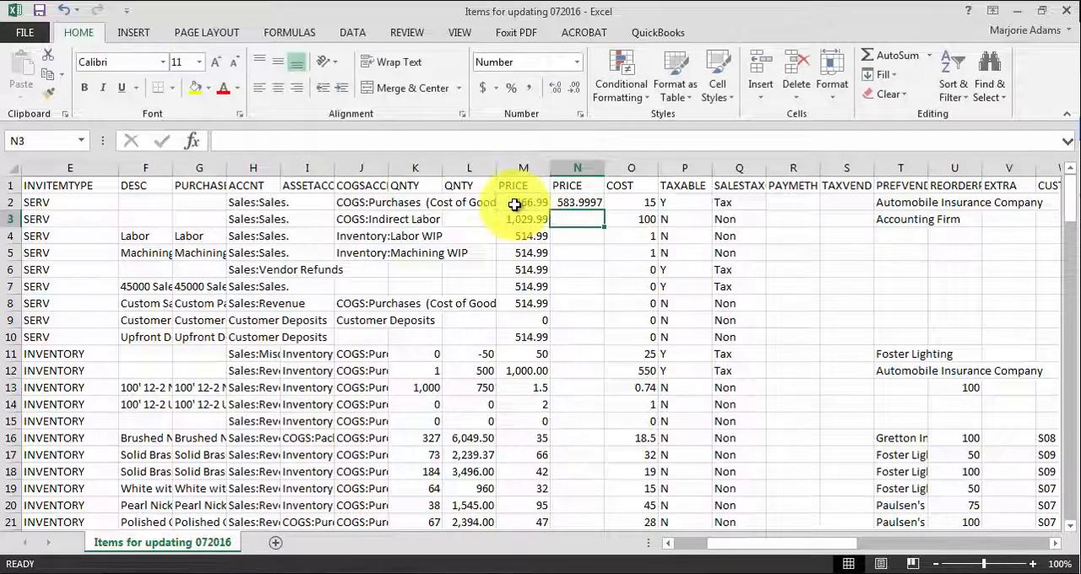
click(577, 201)
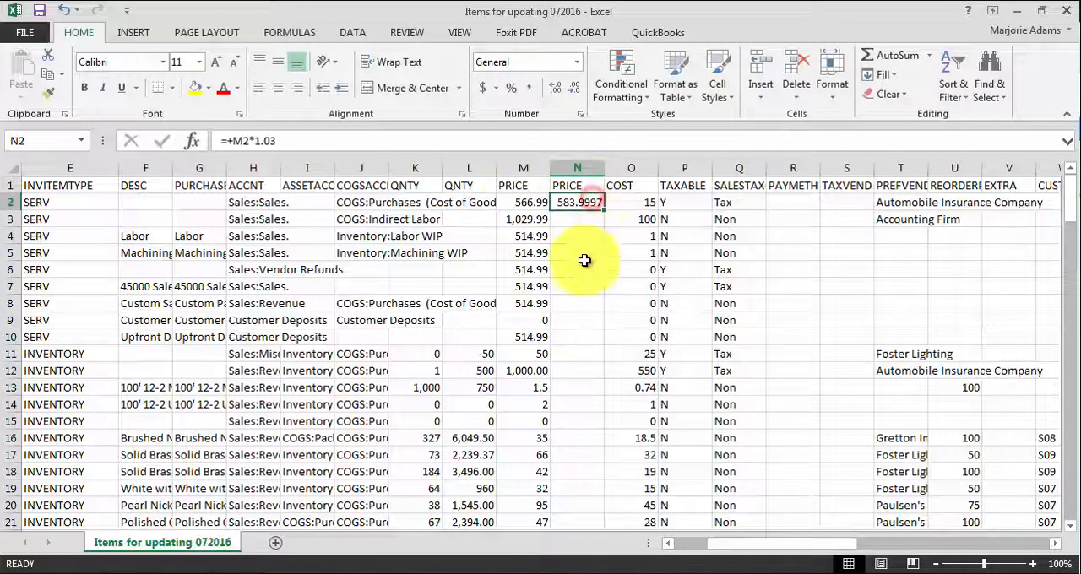
mouse_move(612, 228)
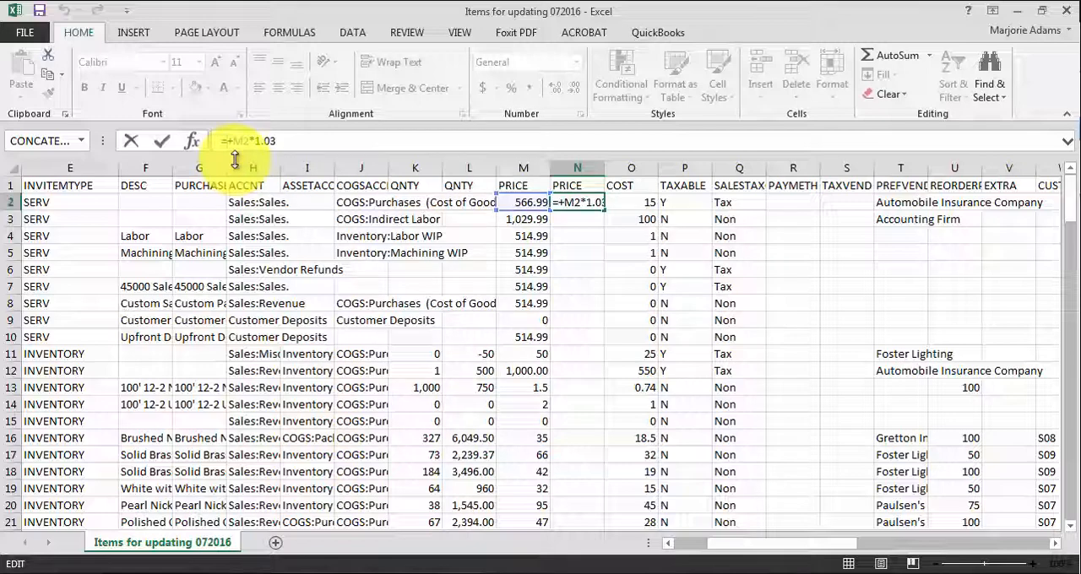
Step: Change N2 to =ROUND(+M2*1.03,0) so the new price reads 584
text(roun)
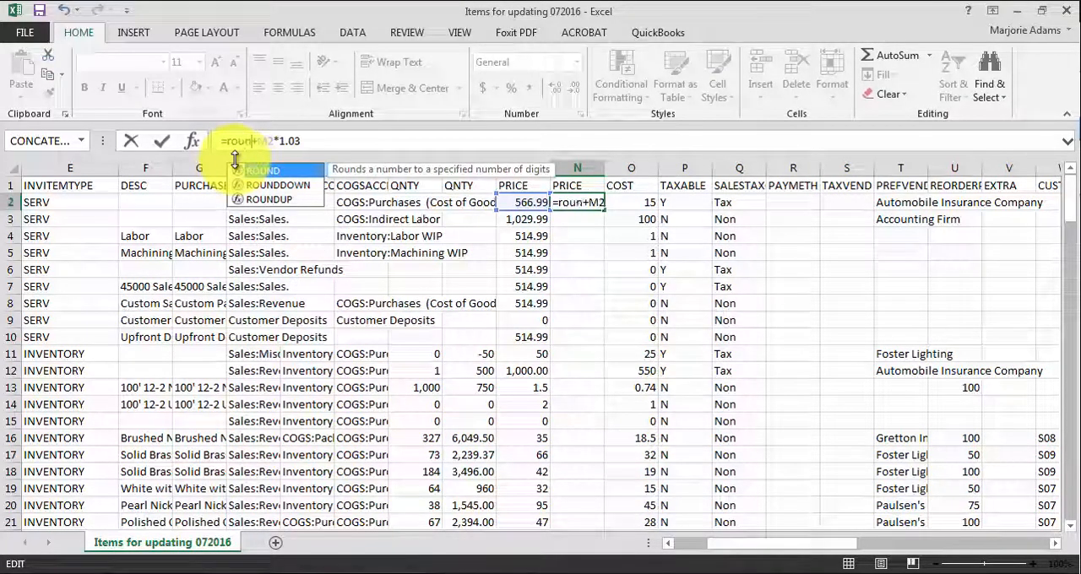
text(c)
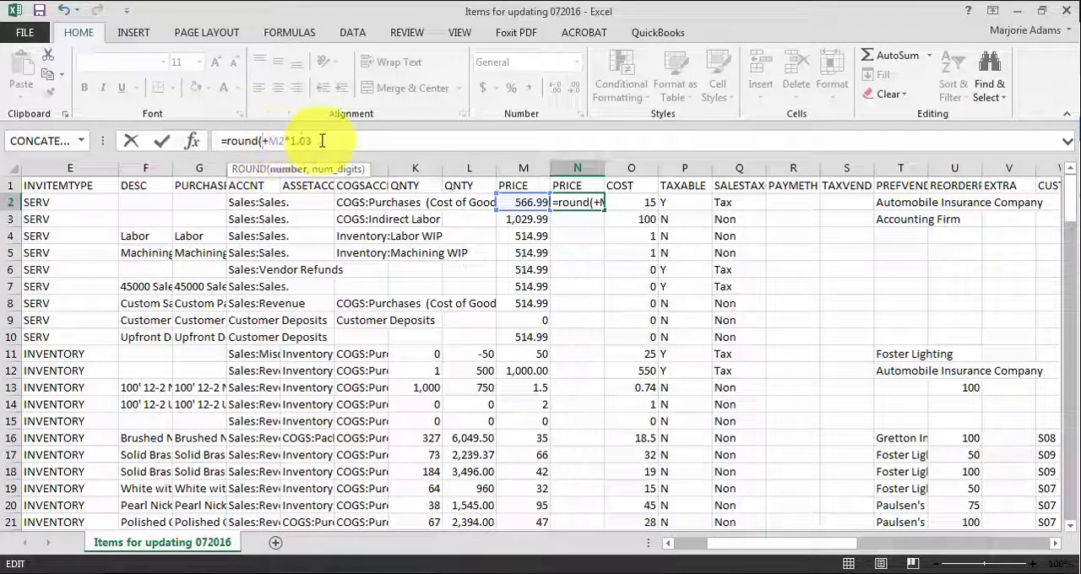
text(,)
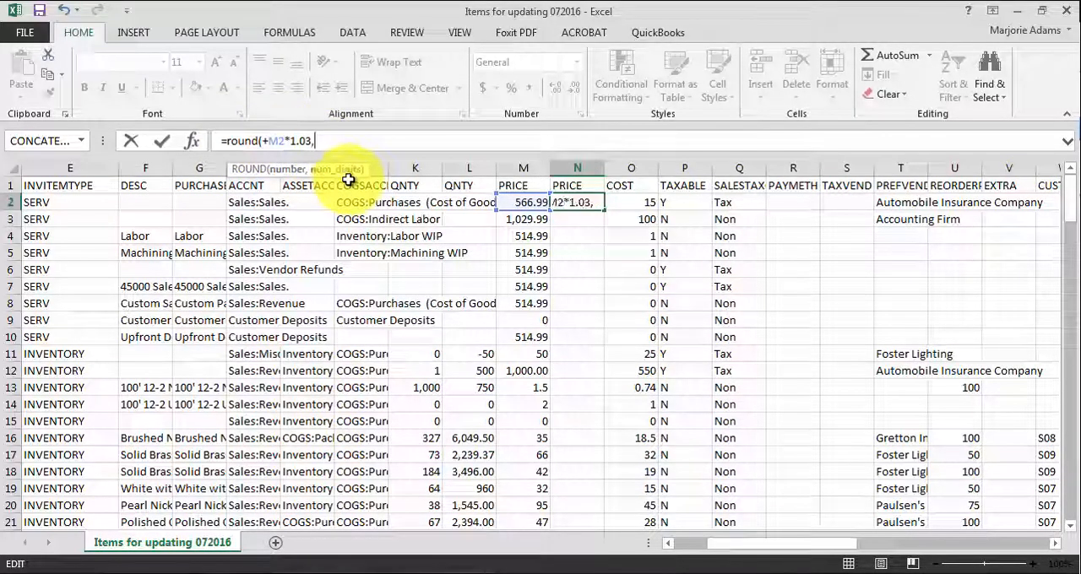
text(2)
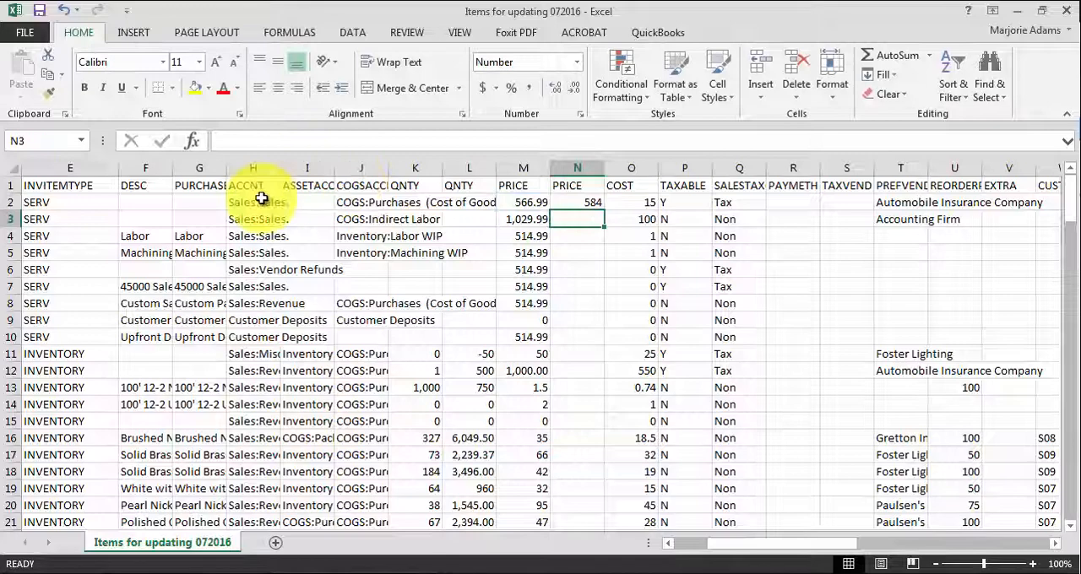
click(576, 202)
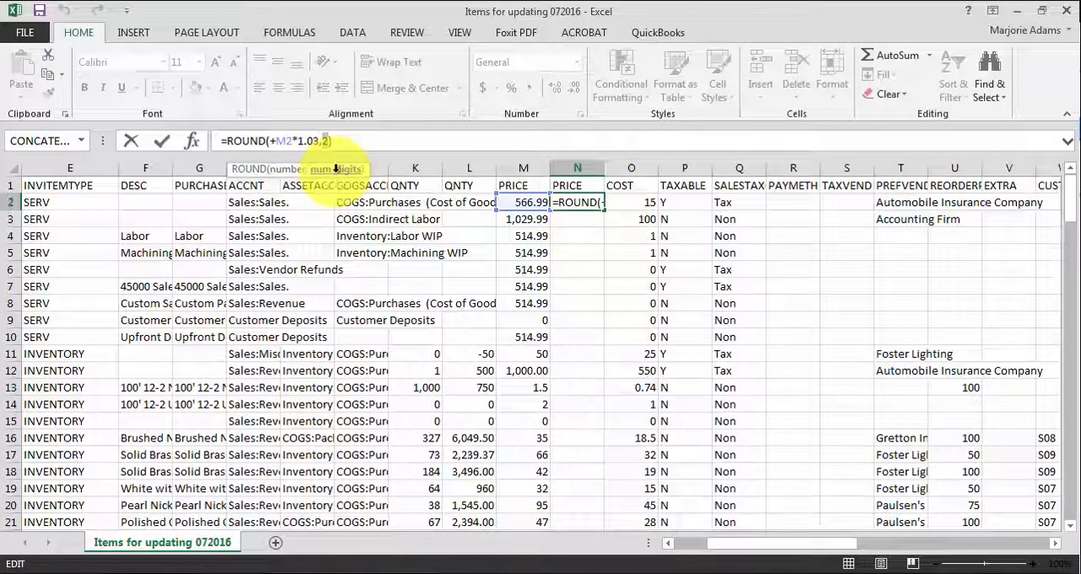
mouse_move(658, 290)
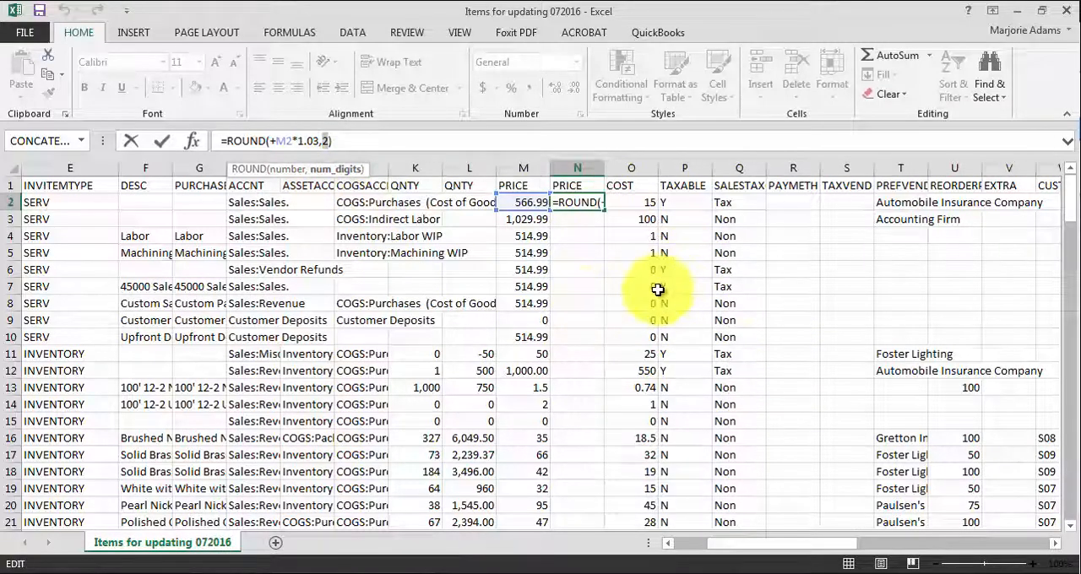
click(631, 303)
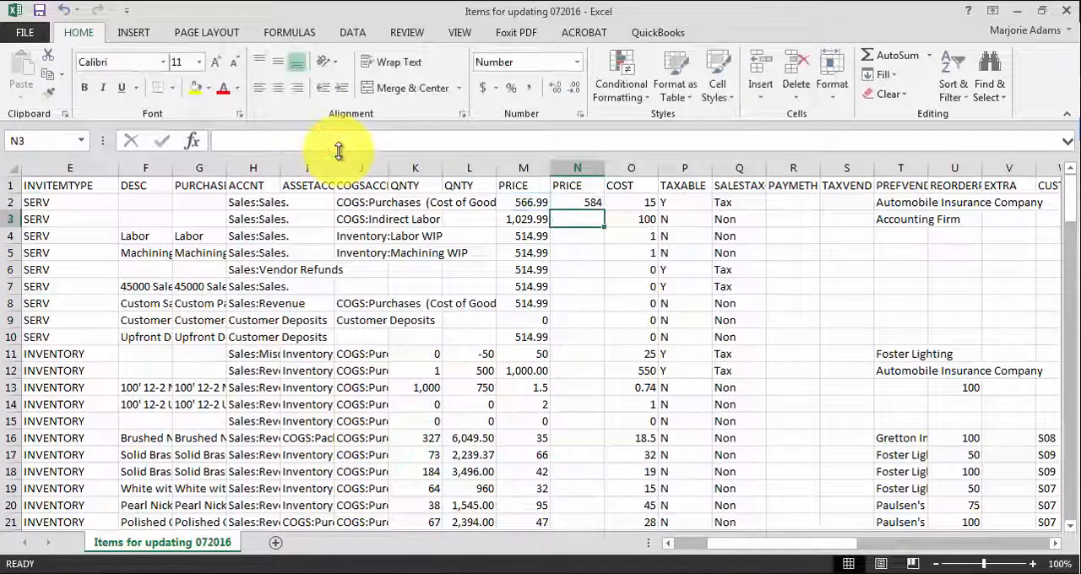
click(577, 202)
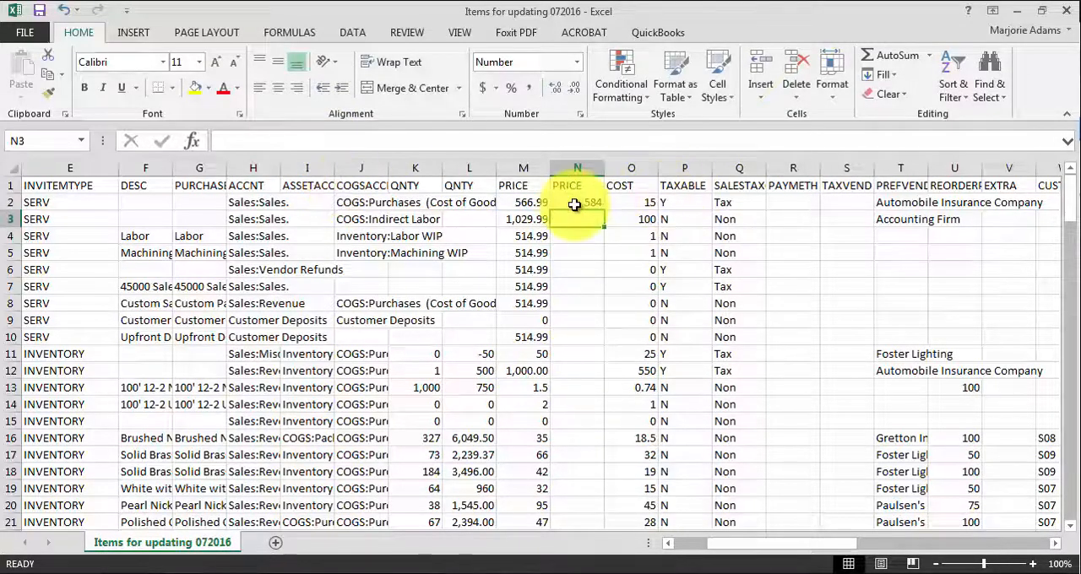
click(576, 202)
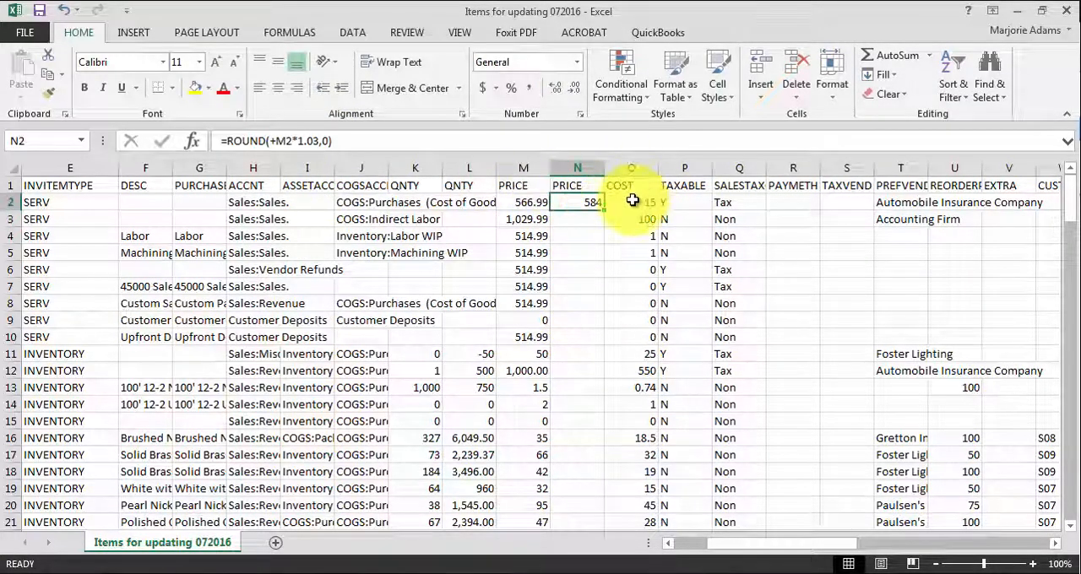
mouse_move(582, 296)
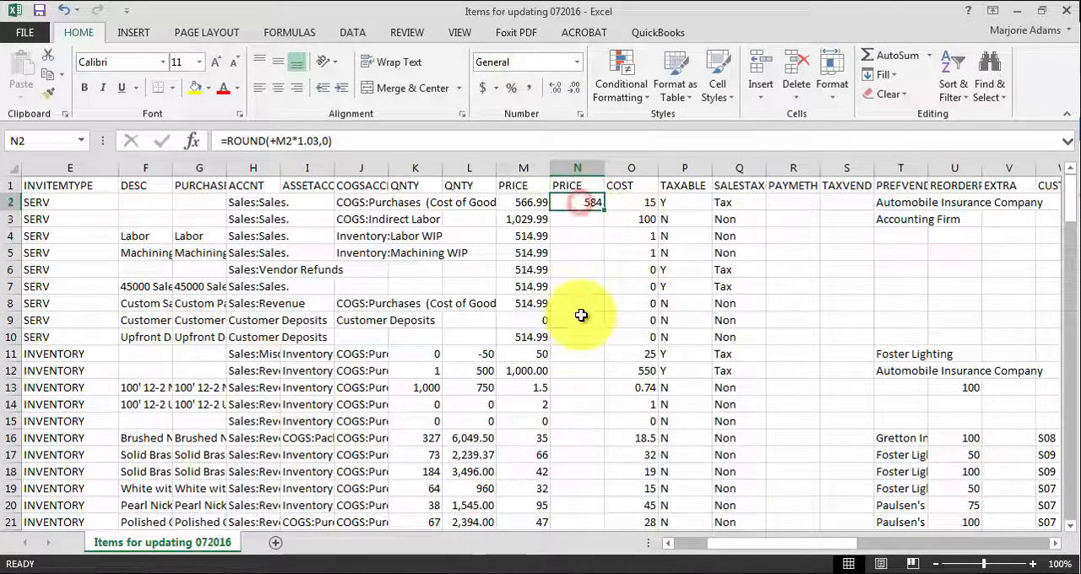
mouse_move(606, 214)
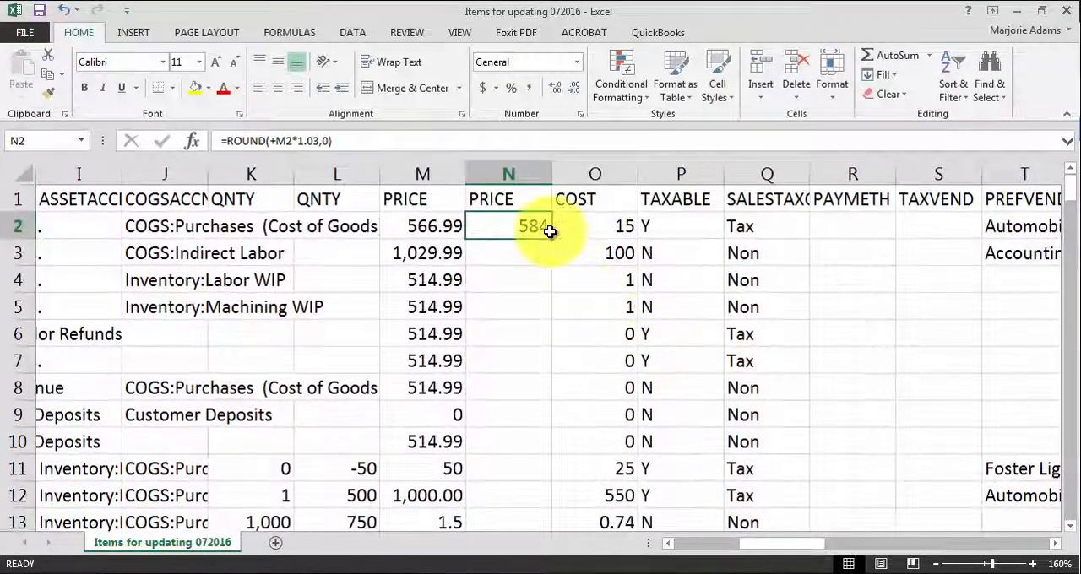
Step: Fill N2's rounded formula down column N, checking N4 for values like 1061
drag(509, 226, 509, 522)
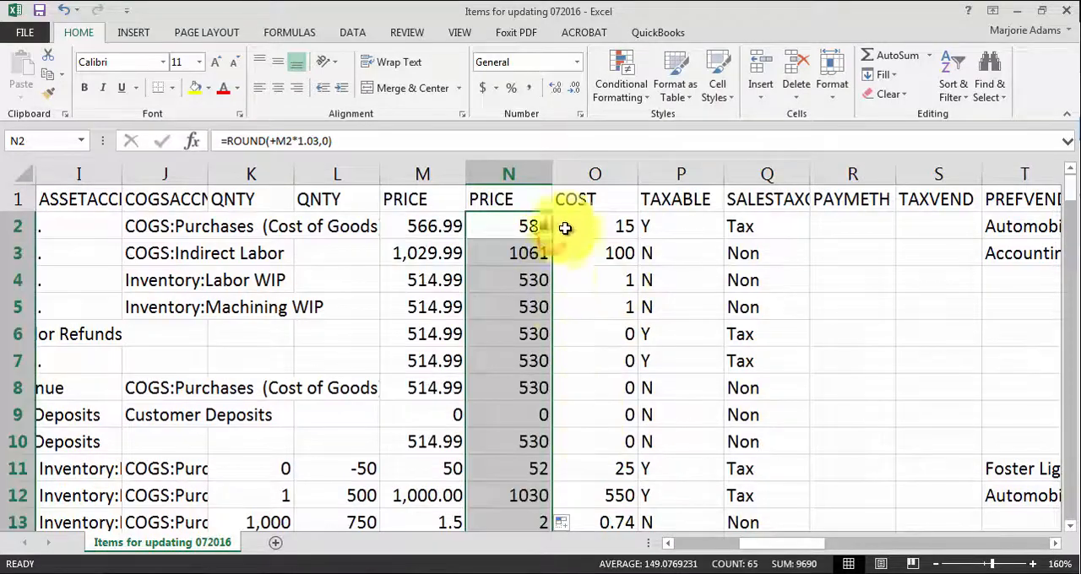
scroll(down, 3)
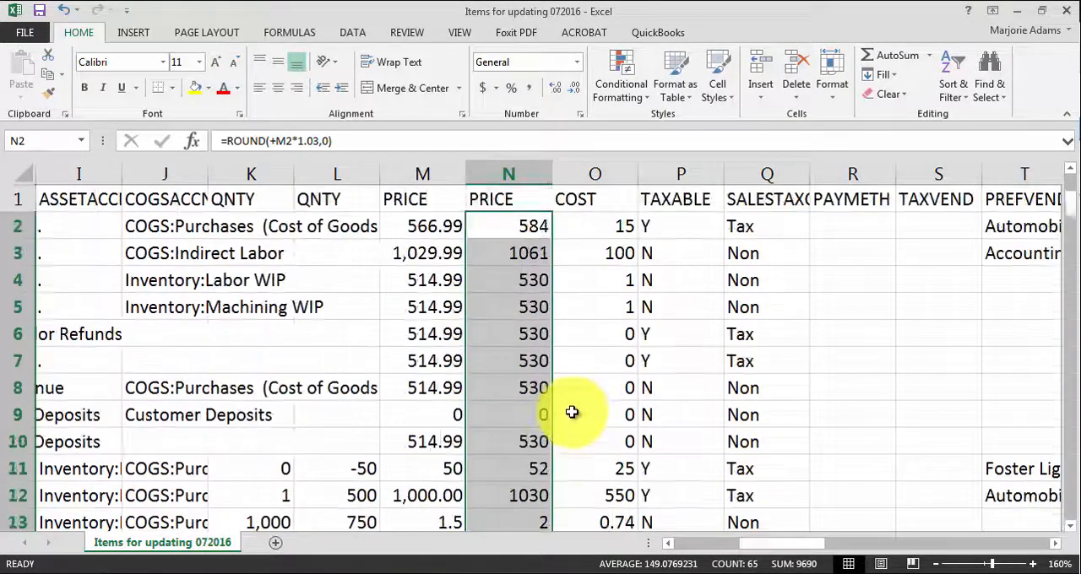
mouse_move(556, 442)
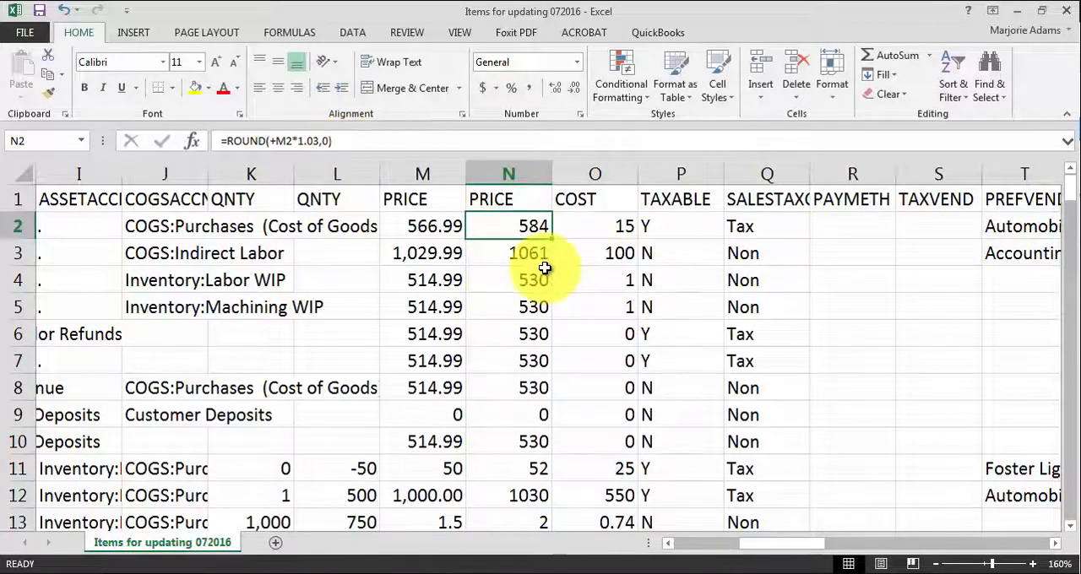
click(507, 279)
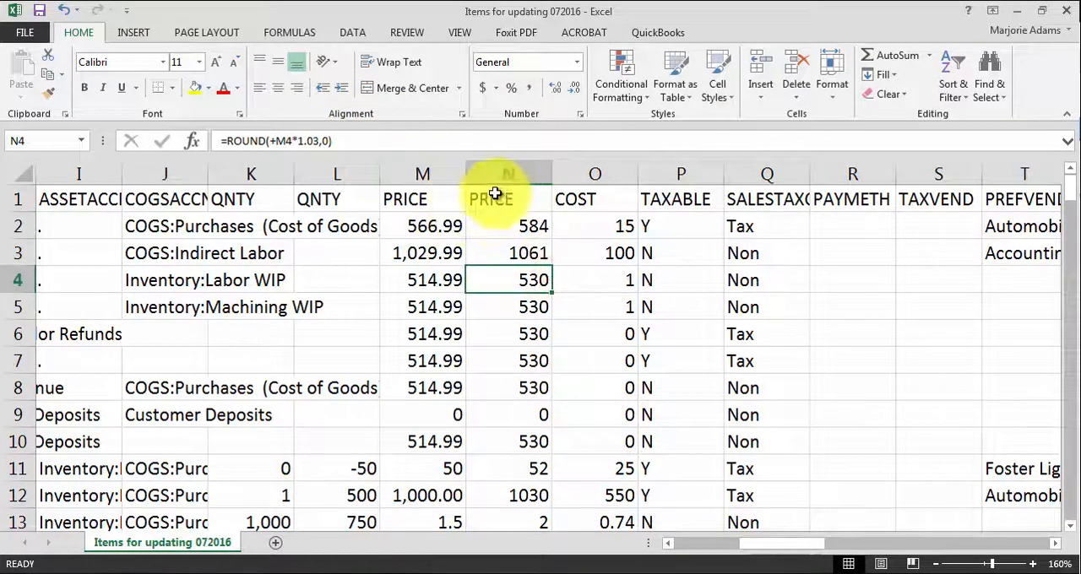
right_click(423, 174)
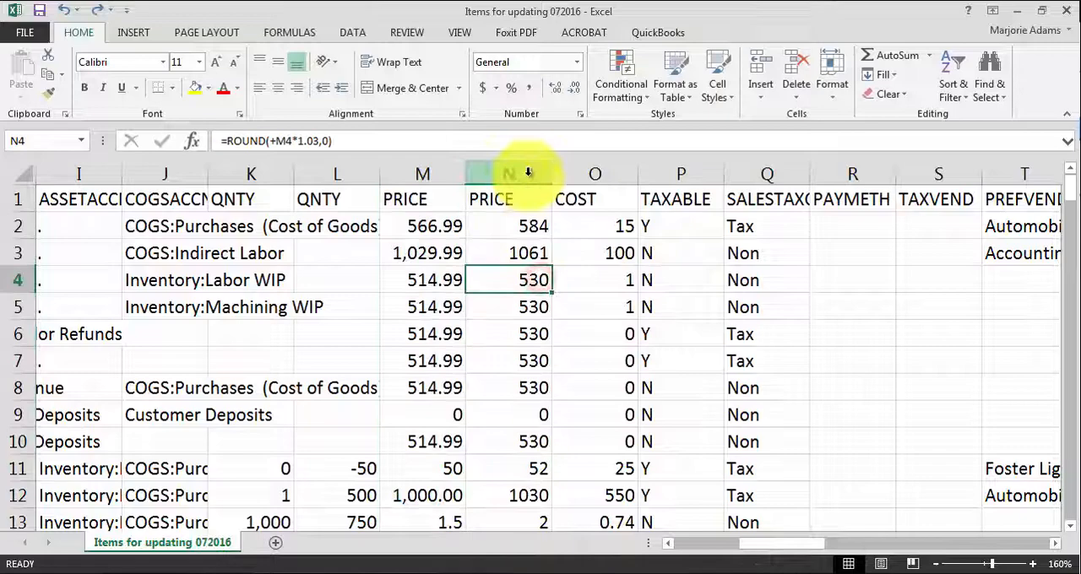
right_click(508, 173)
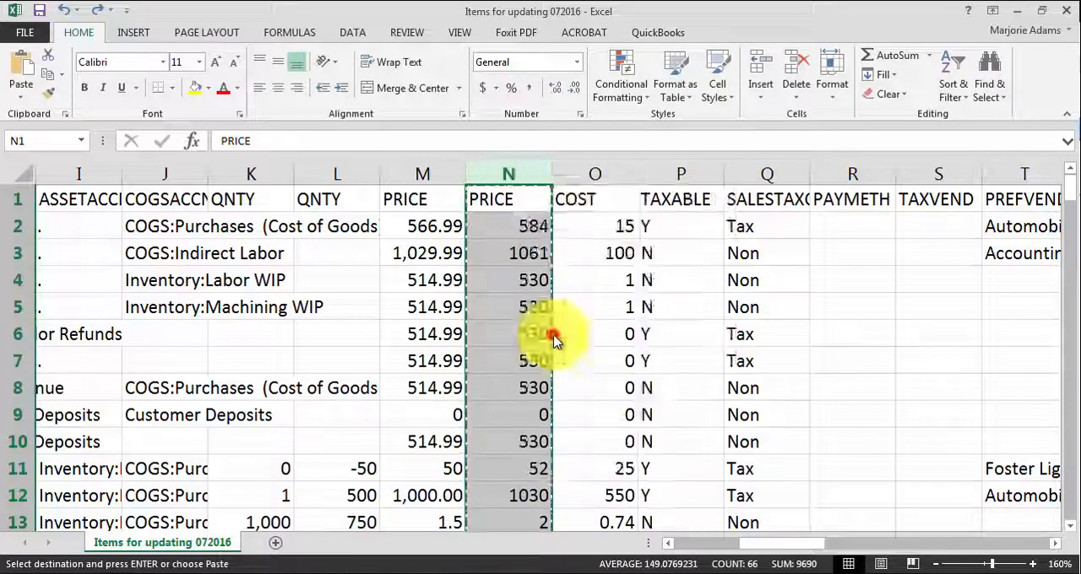
Step: Paste the rounded prices as values and remove the original PRICE column
click(553, 338)
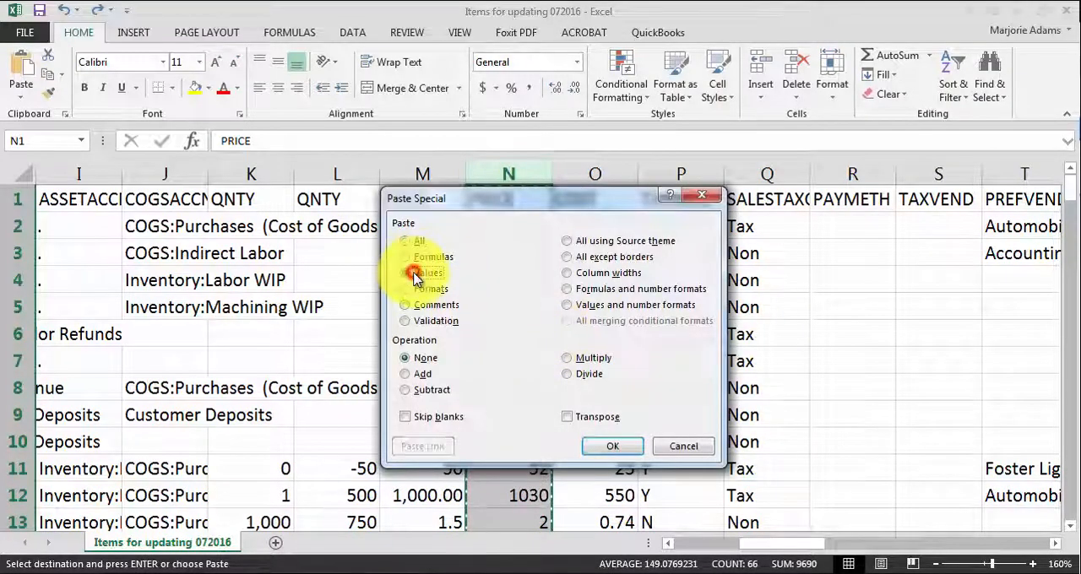
click(612, 446)
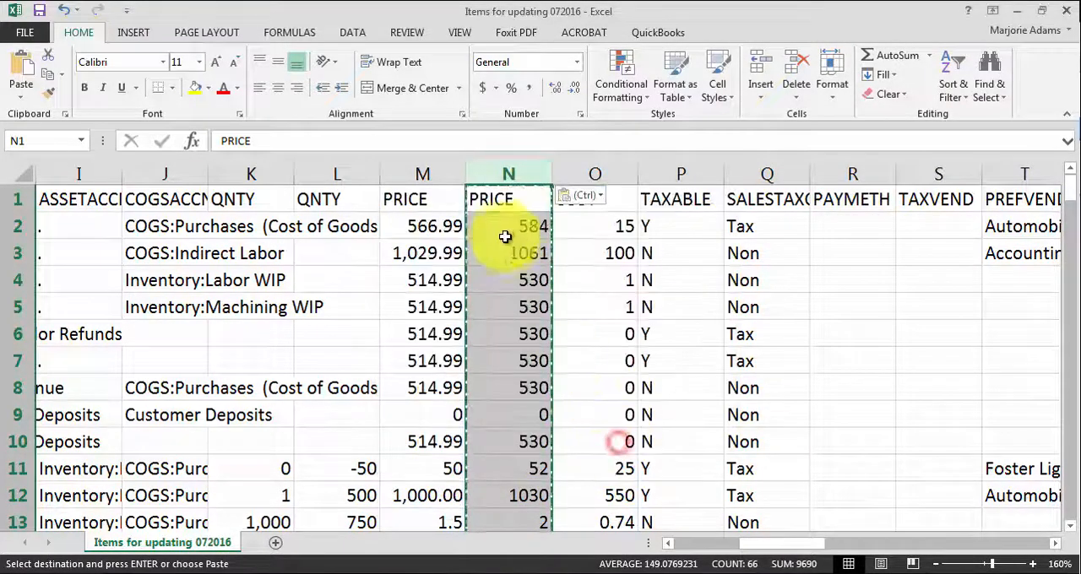
click(508, 226)
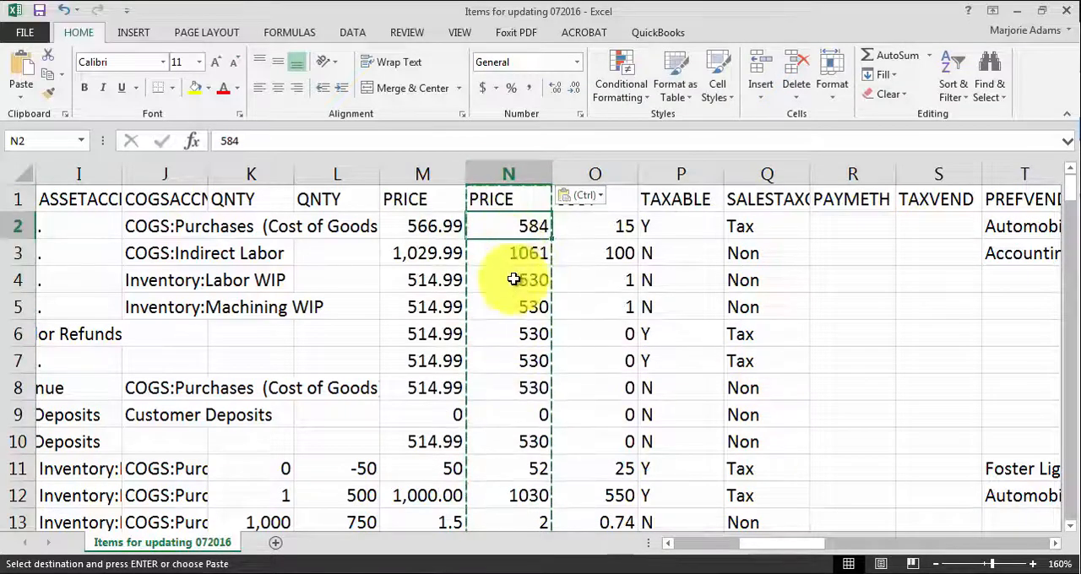
right_click(423, 174)
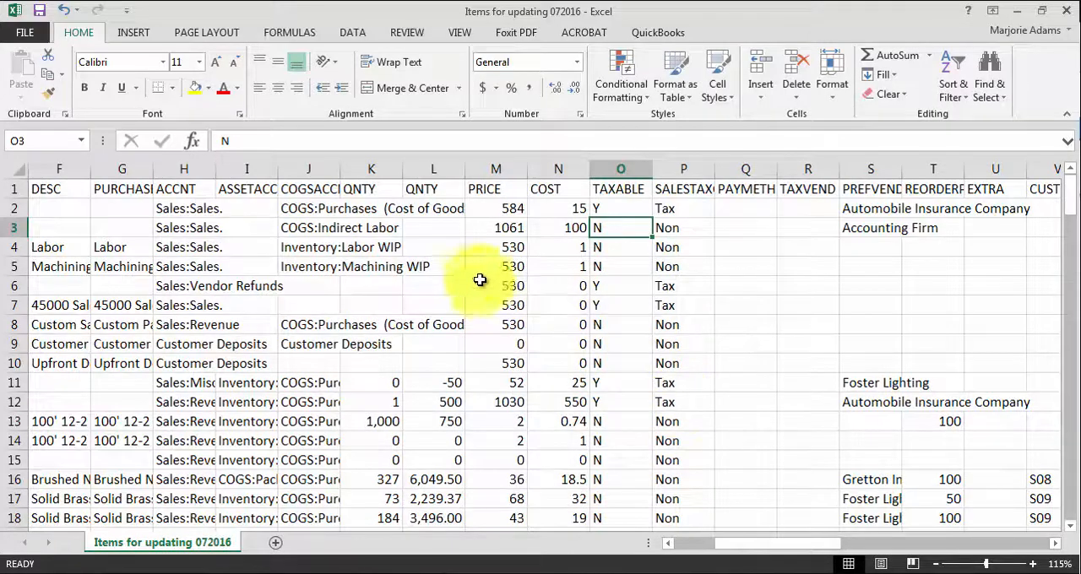
mouse_move(456, 270)
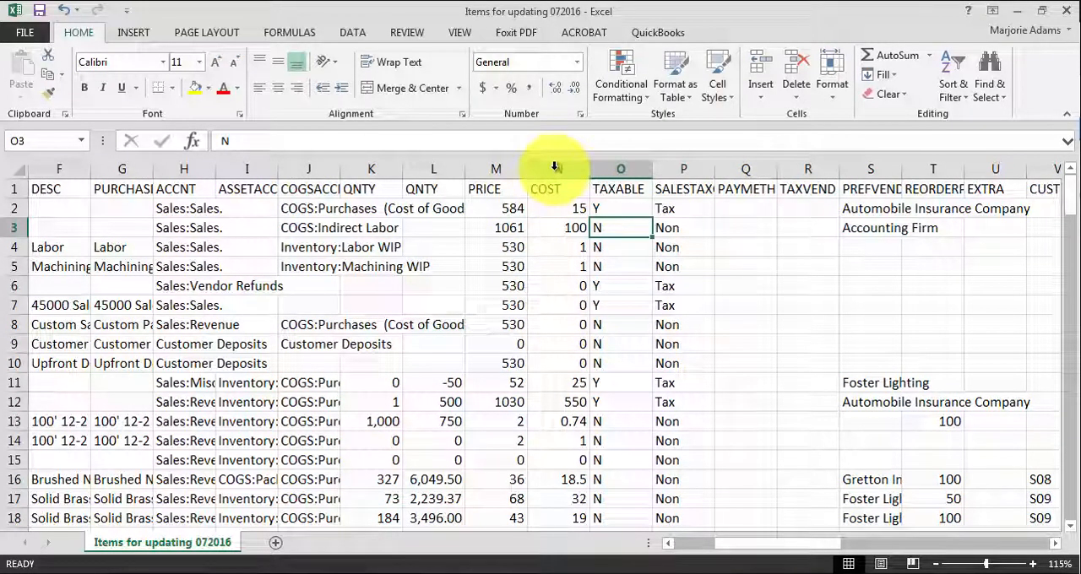
Step: Enter =ROUND(M2*.33,2) in N2 and fill it down the COST column
click(560, 169)
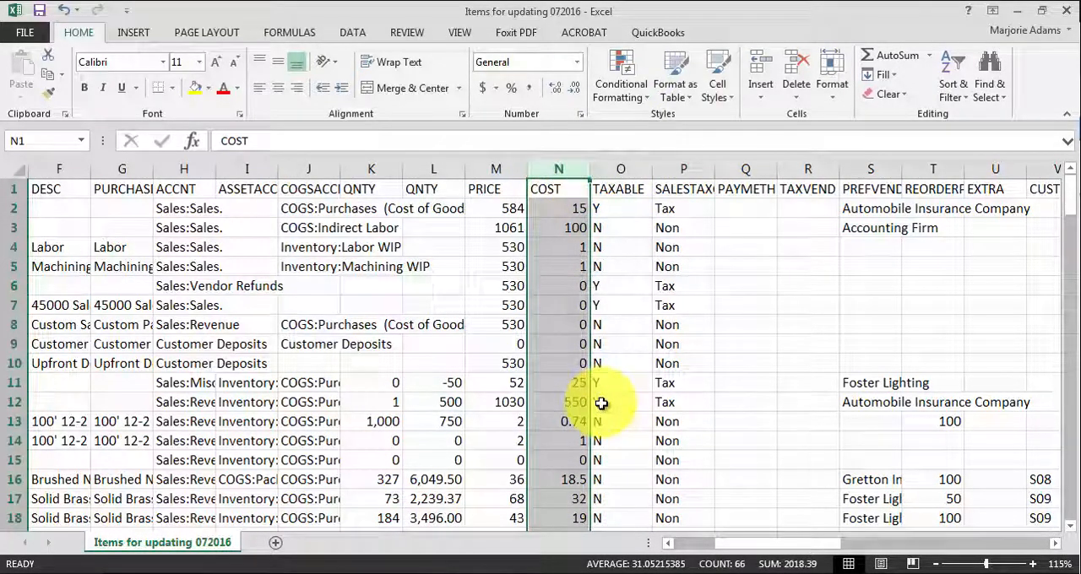
click(564, 208)
text(+)
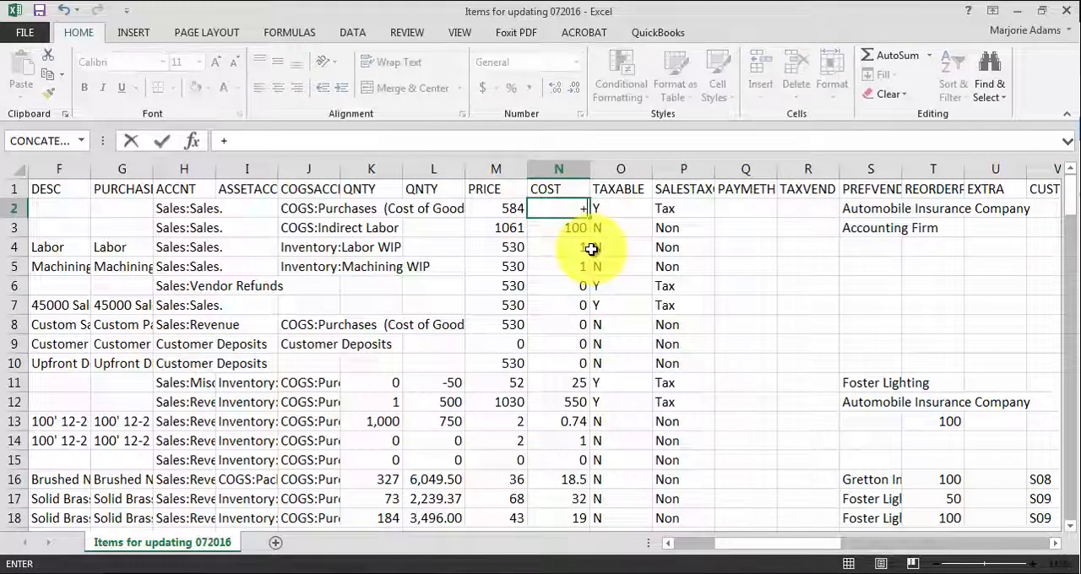
text(round(M2)
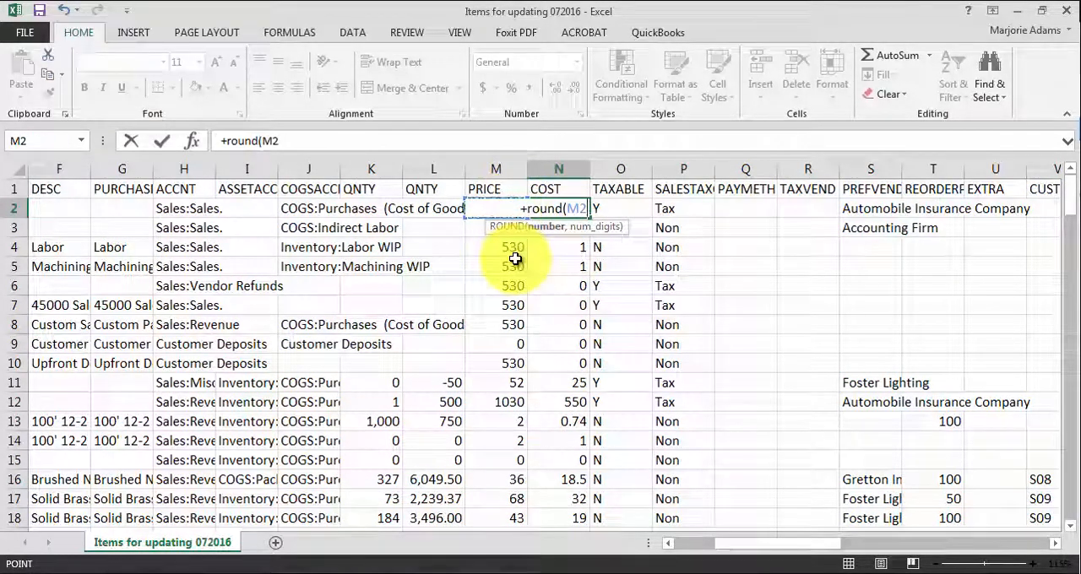
text(*.33)
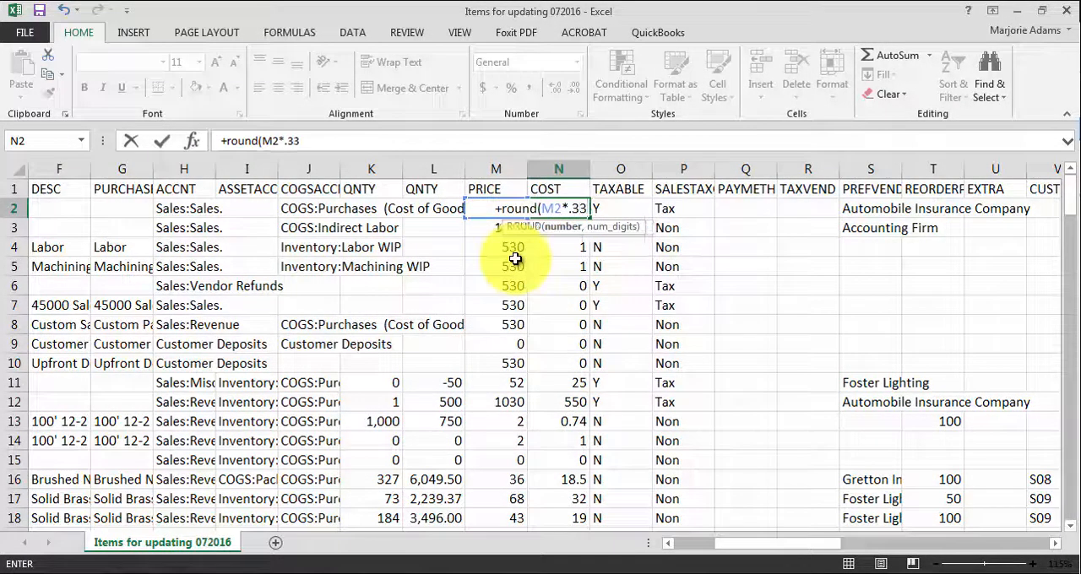
text(,2))
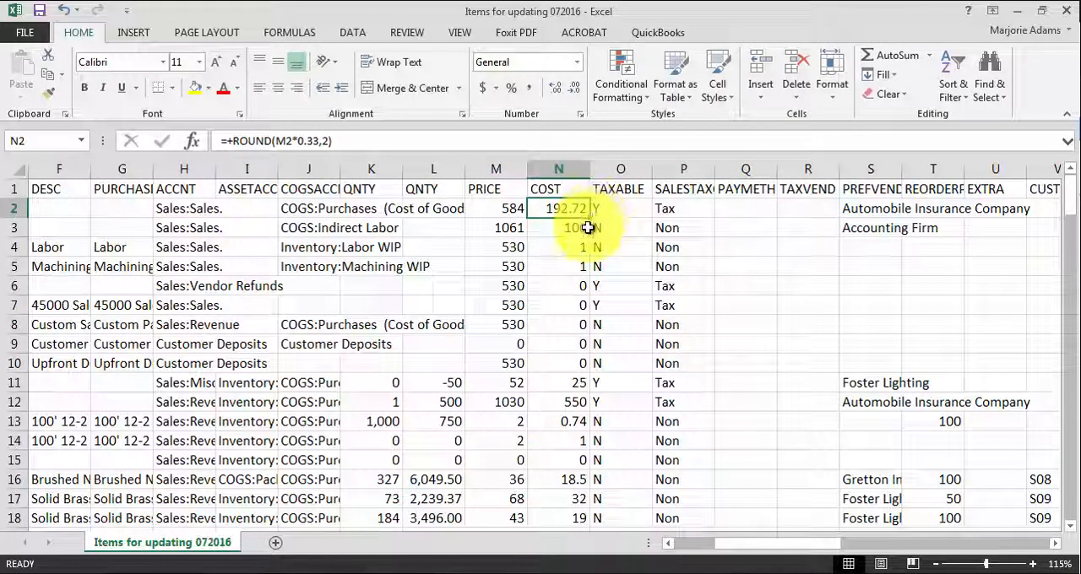
click(558, 169)
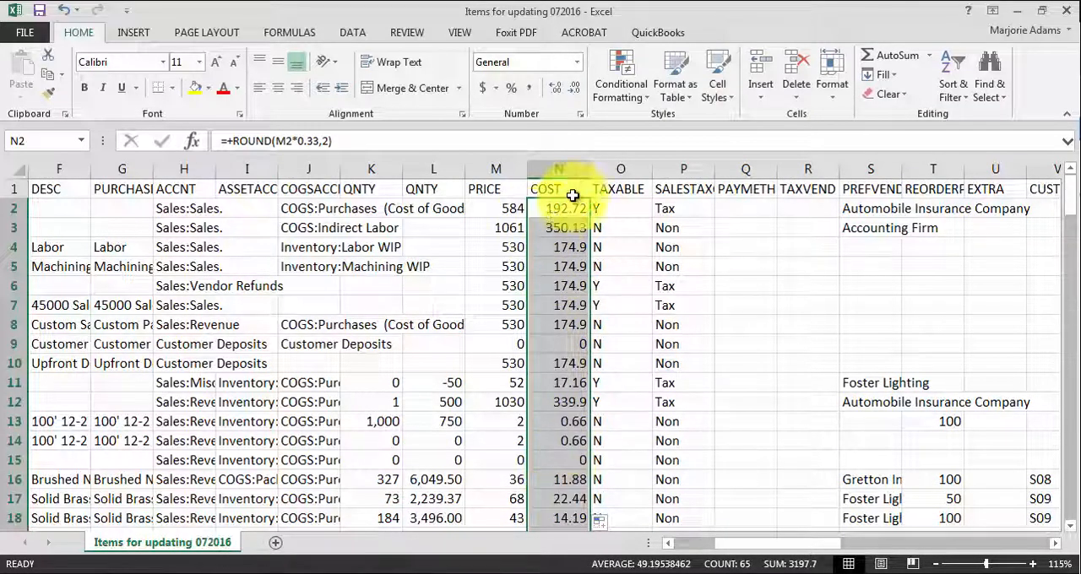
Step: Copy column N and Paste Special values over it, replacing the cost formulas
right_click(557, 189)
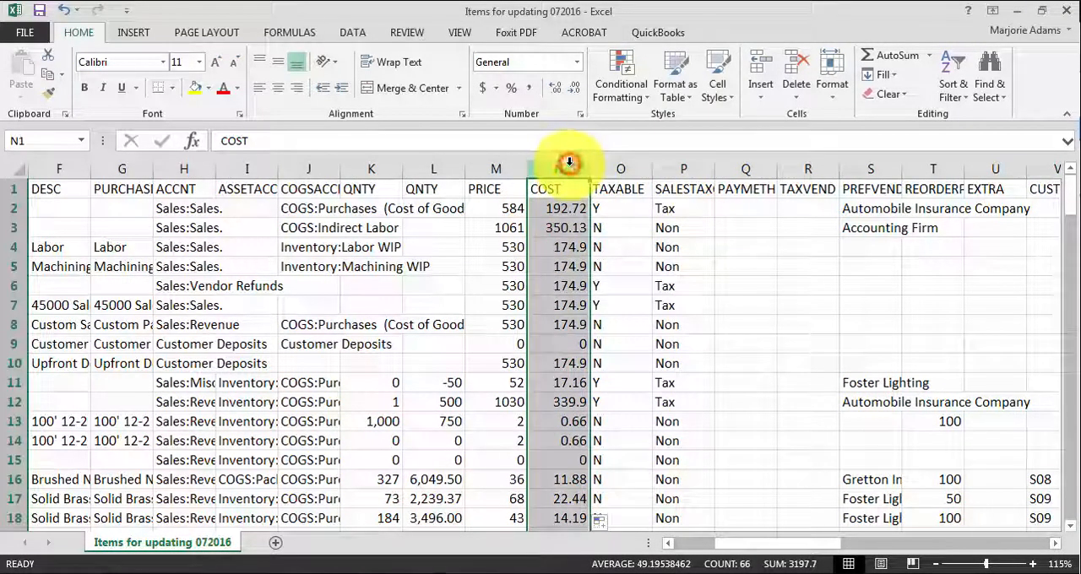
right_click(568, 162)
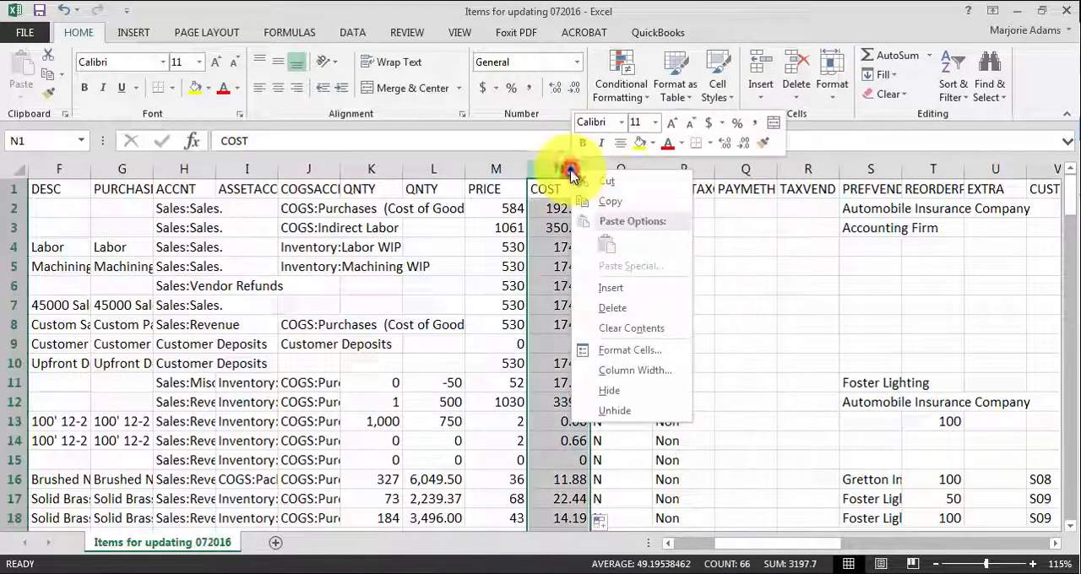
click(610, 201)
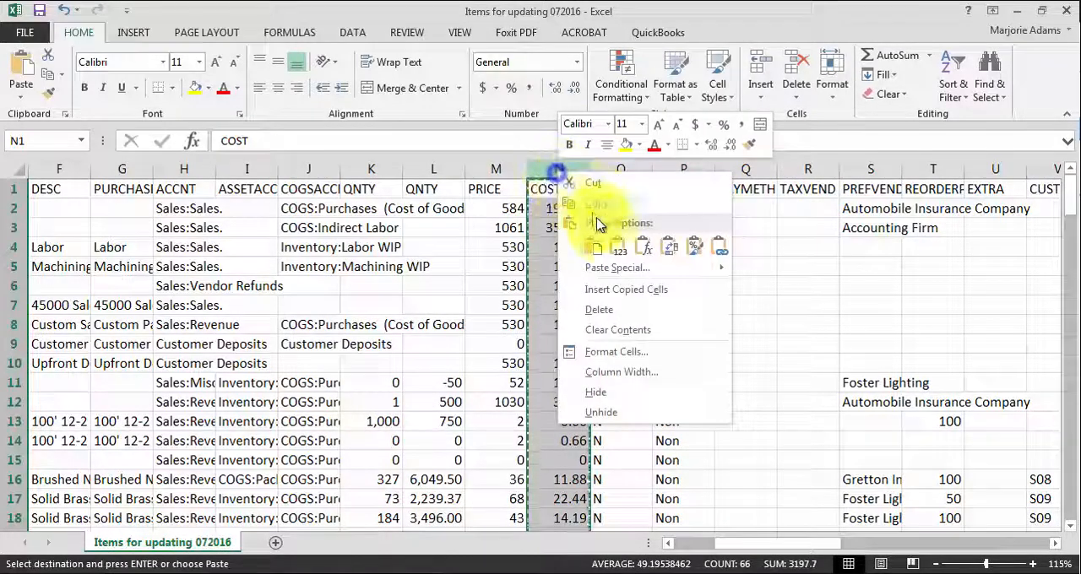
click(616, 267)
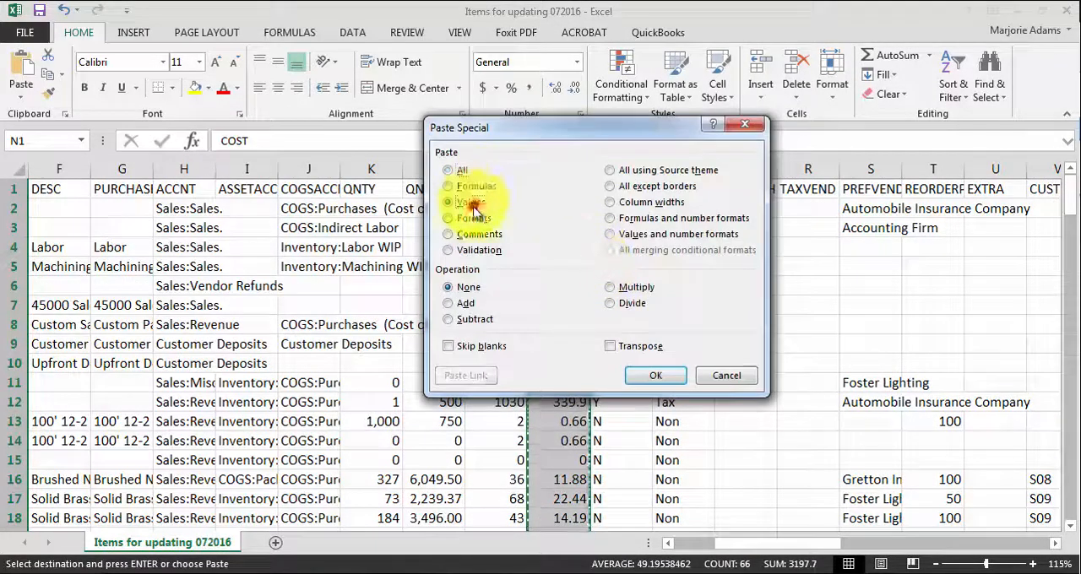
click(655, 375)
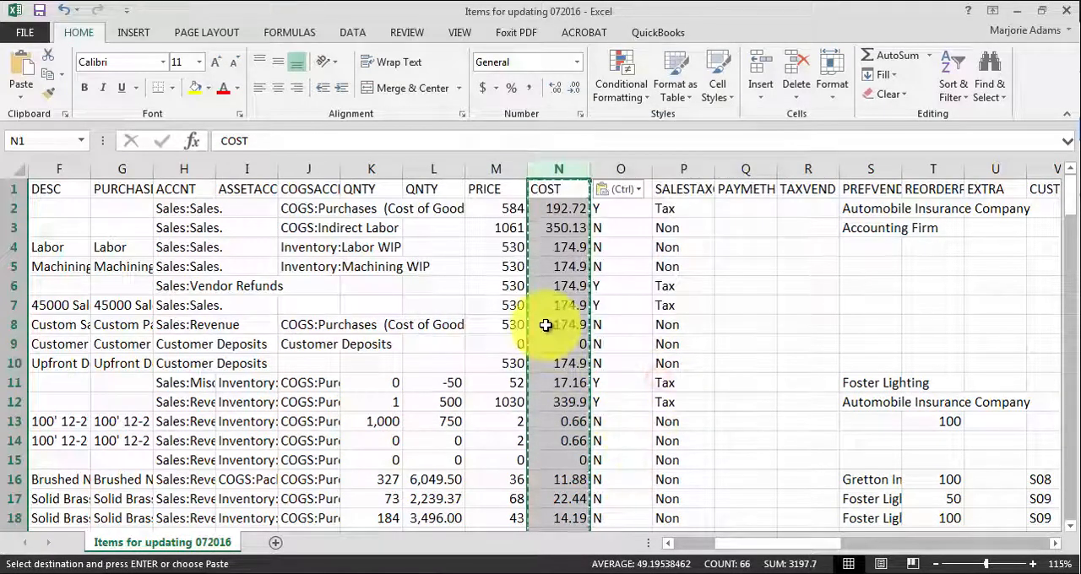
click(558, 325)
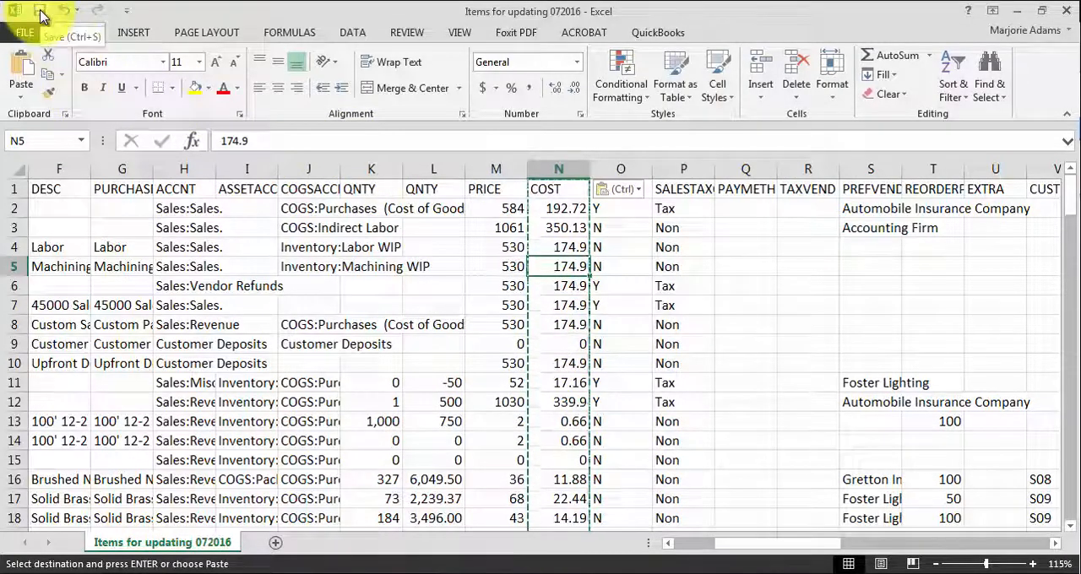
Step: Save the edited item file, keeping the Text (Tab delimited) format
click(40, 9)
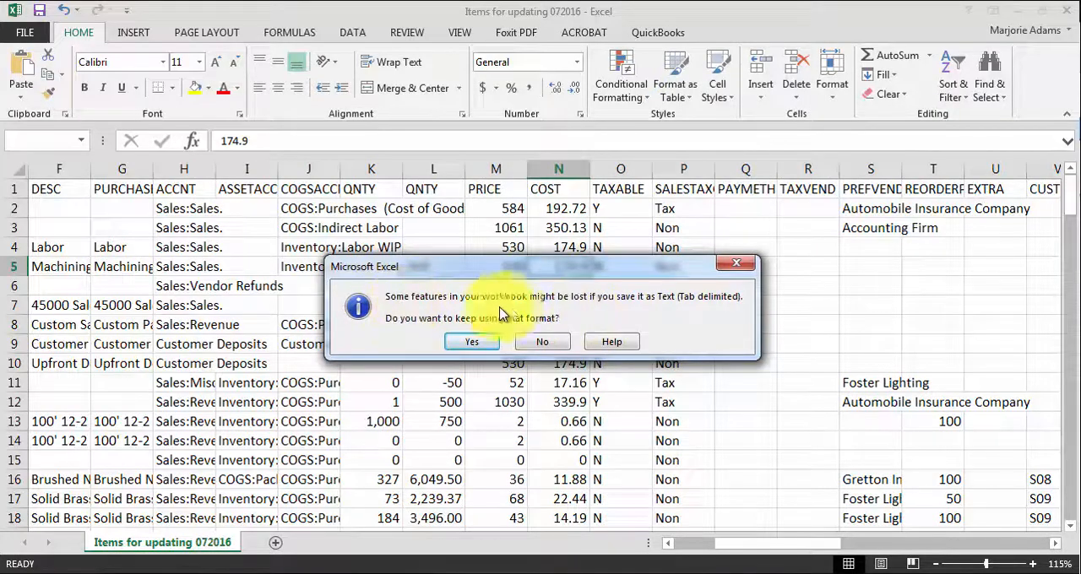
mouse_move(713, 313)
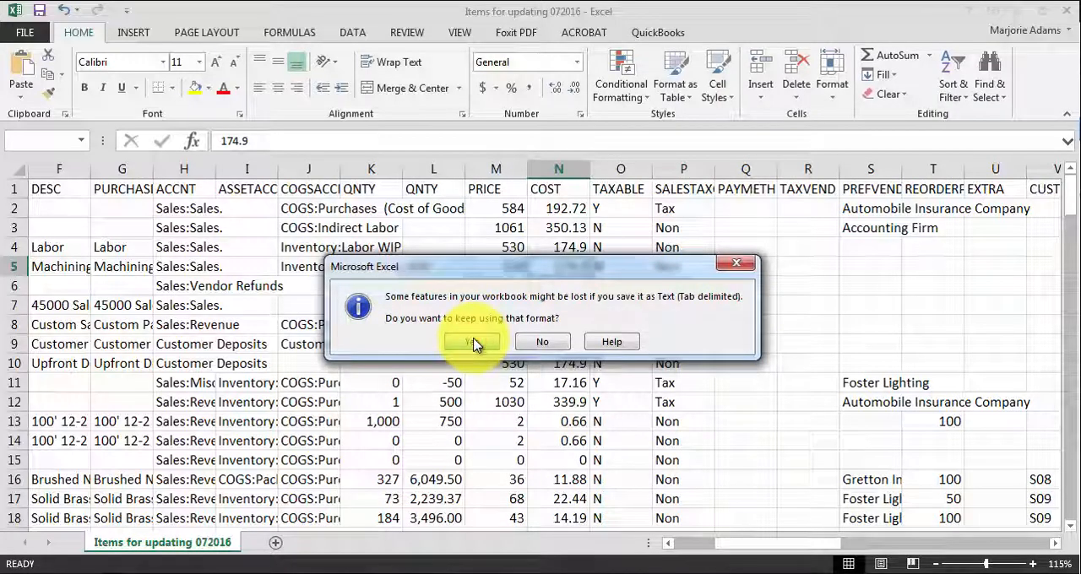
click(471, 341)
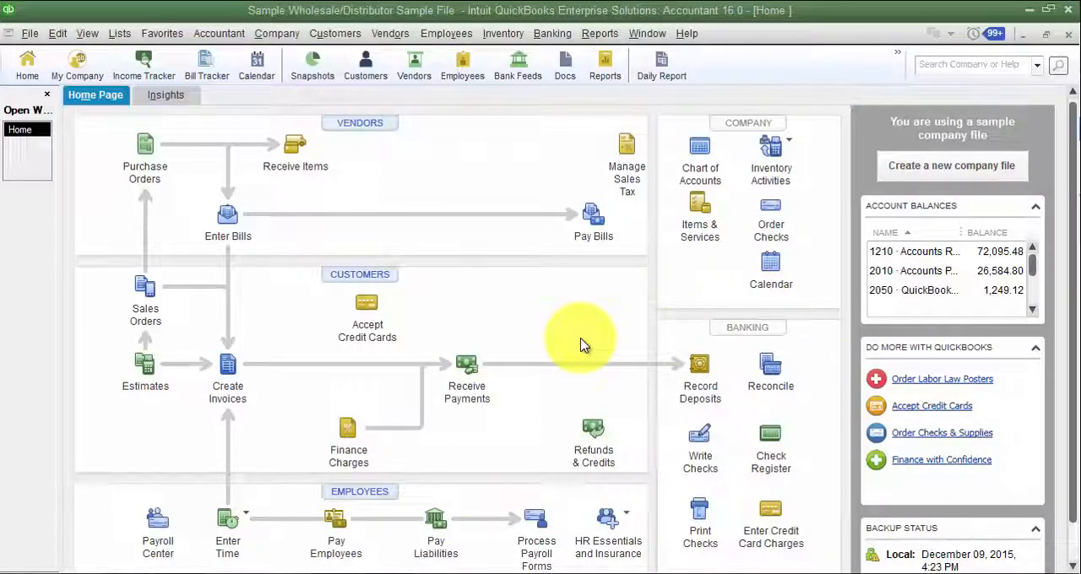
mouse_move(456, 435)
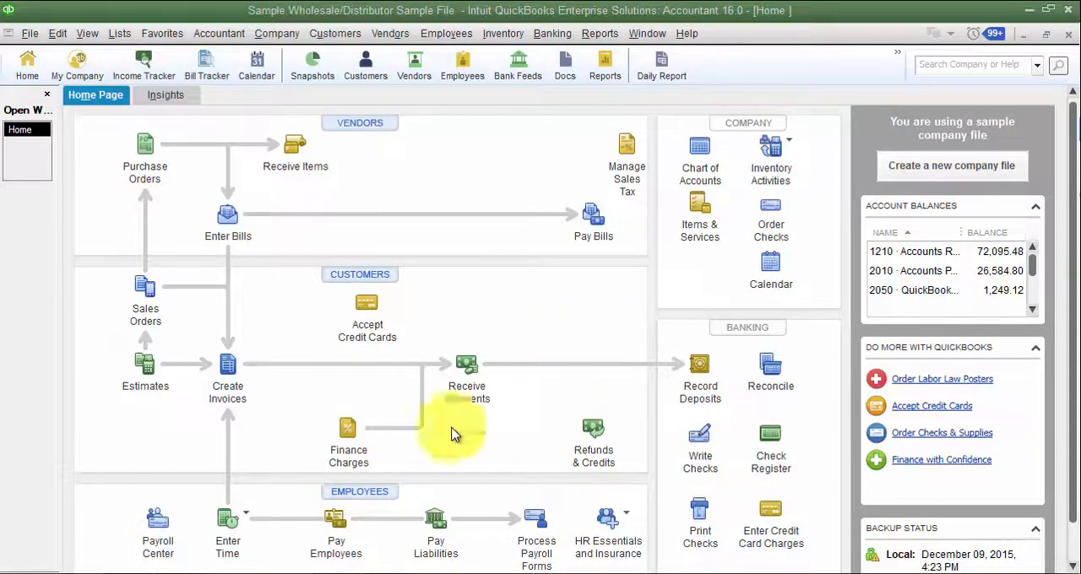
mouse_move(29, 33)
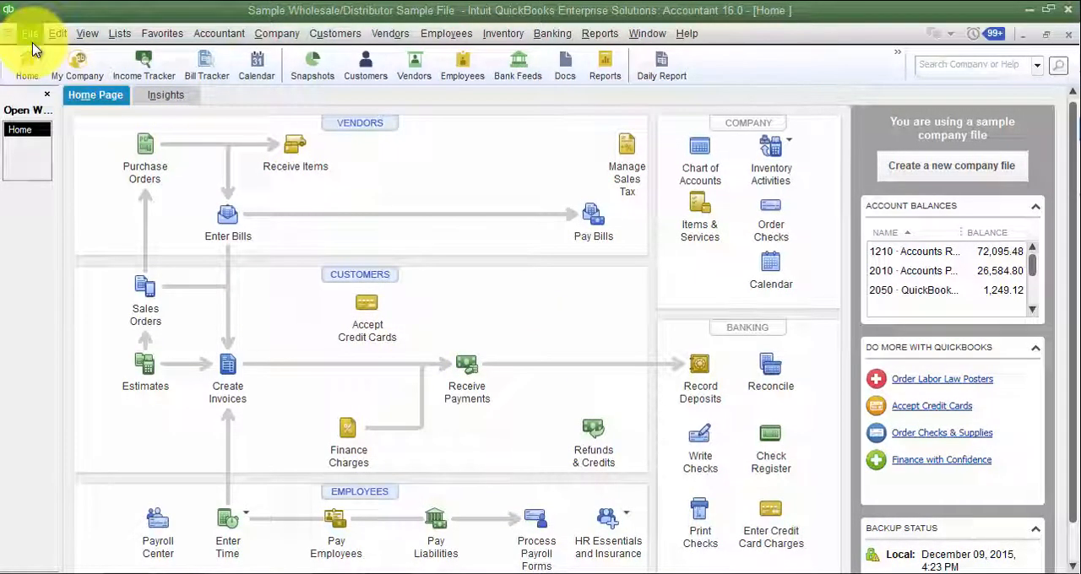
Step: Open the Item List and check item 5030-03-02's original 66.00 price and 32.00 cost
click(119, 33)
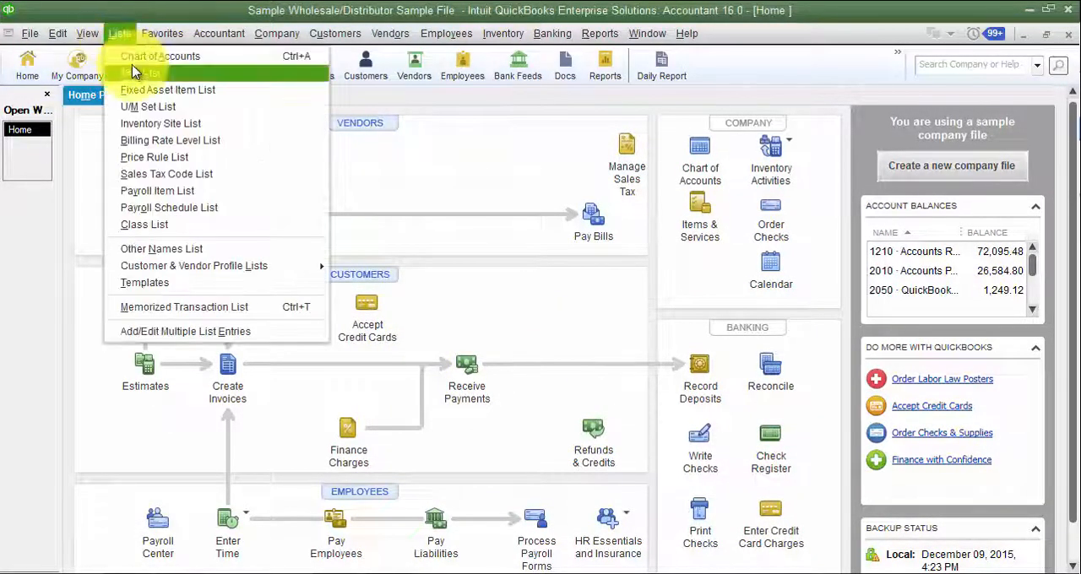
click(147, 72)
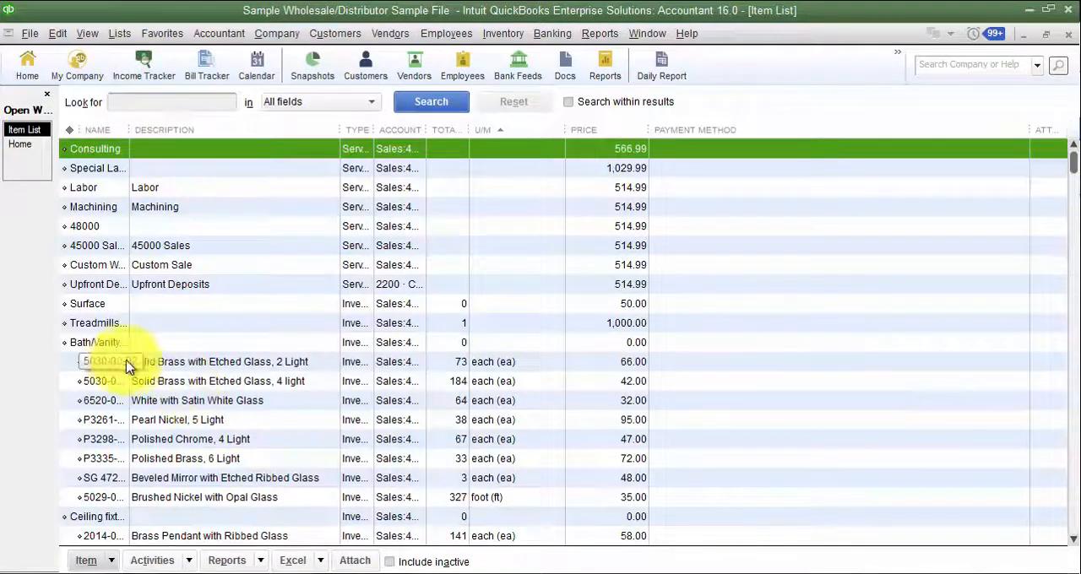
double_click(101, 361)
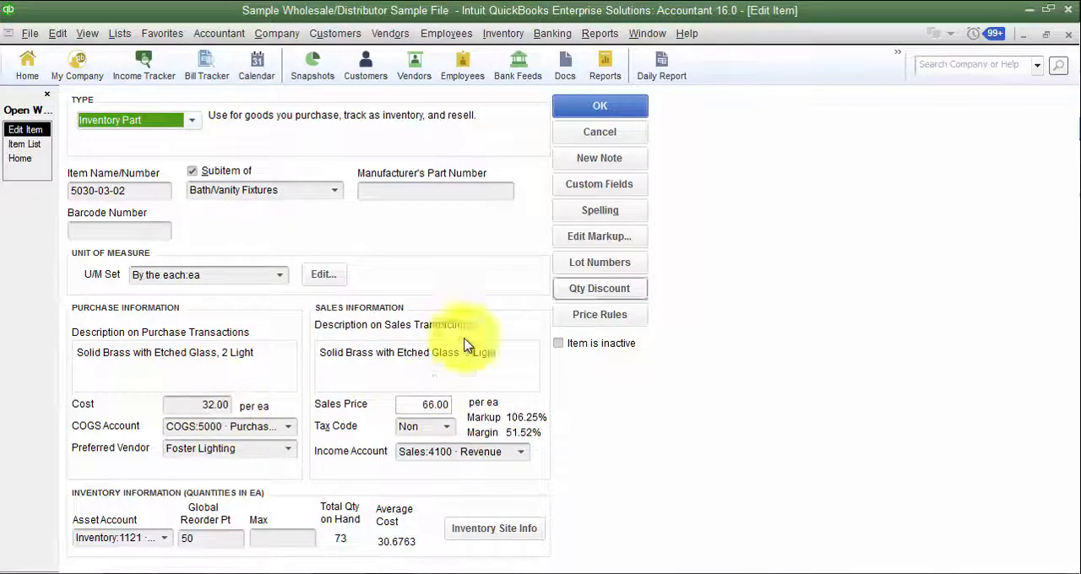
click(29, 33)
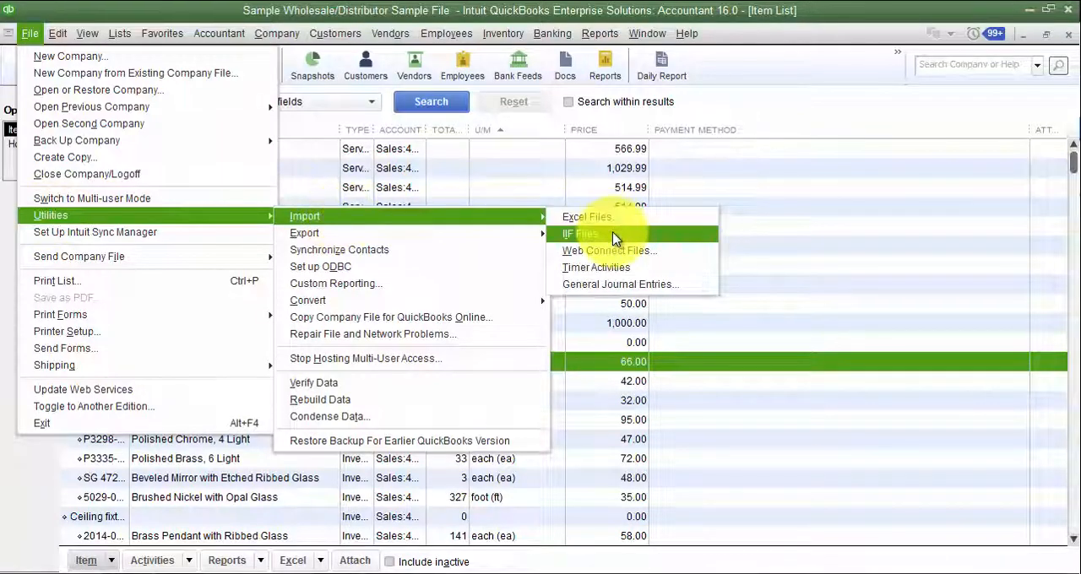
Step: Import the Items for updating IIF file, confirm, and verify an item's new cost
click(580, 233)
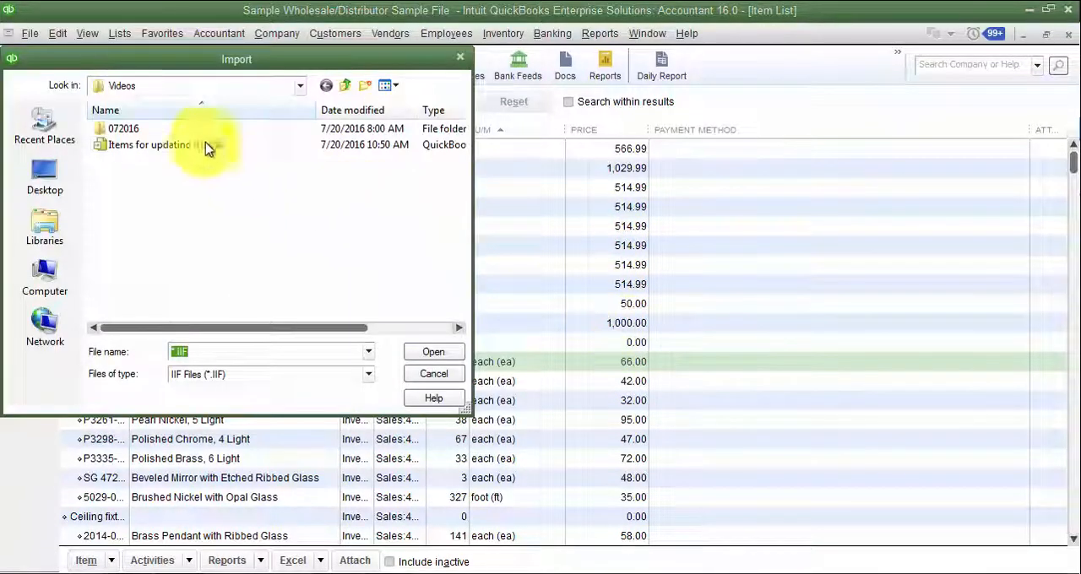
mouse_move(157, 145)
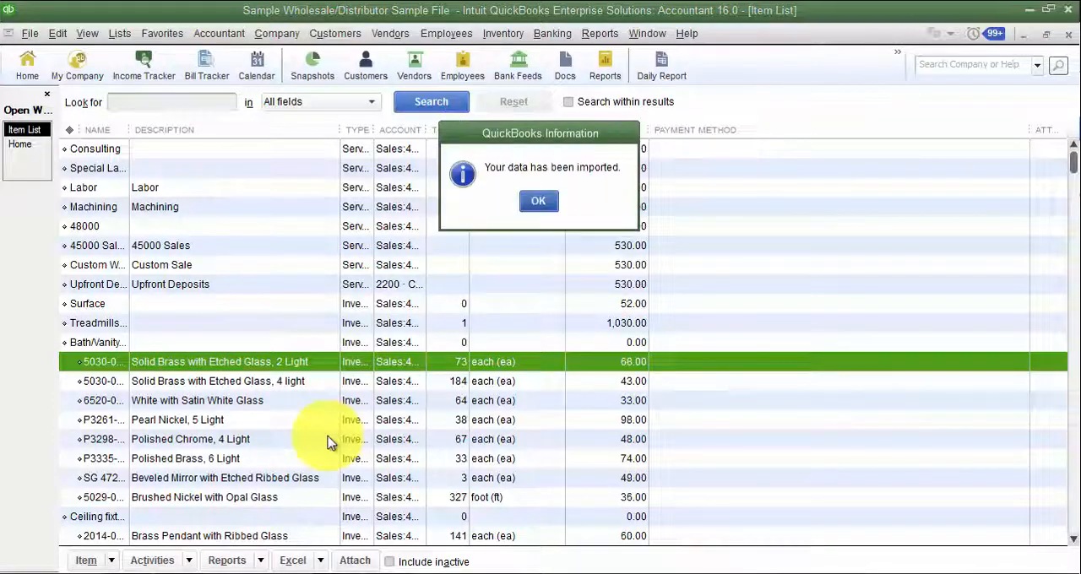
click(537, 201)
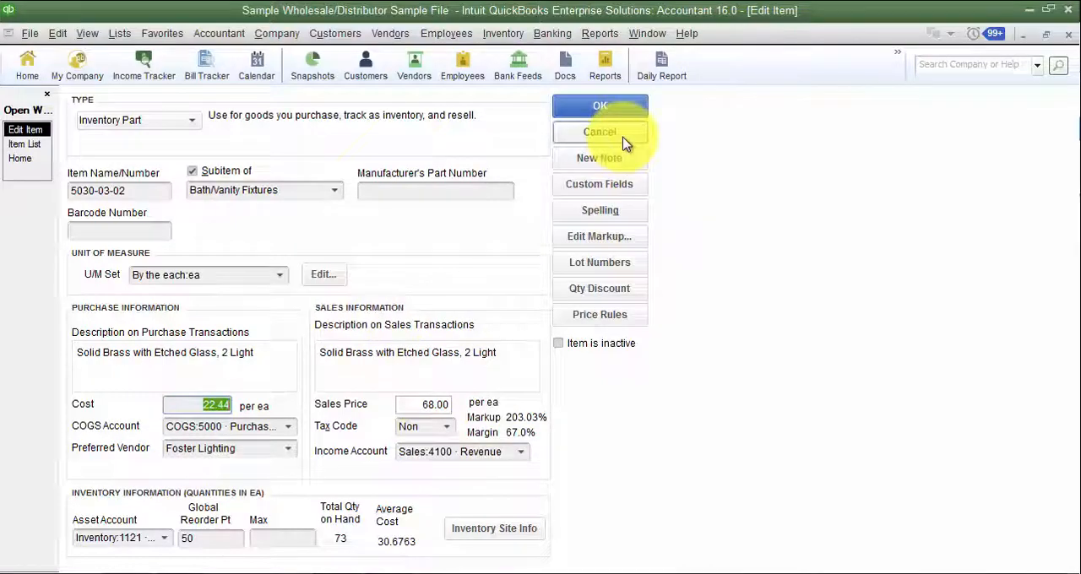
click(599, 132)
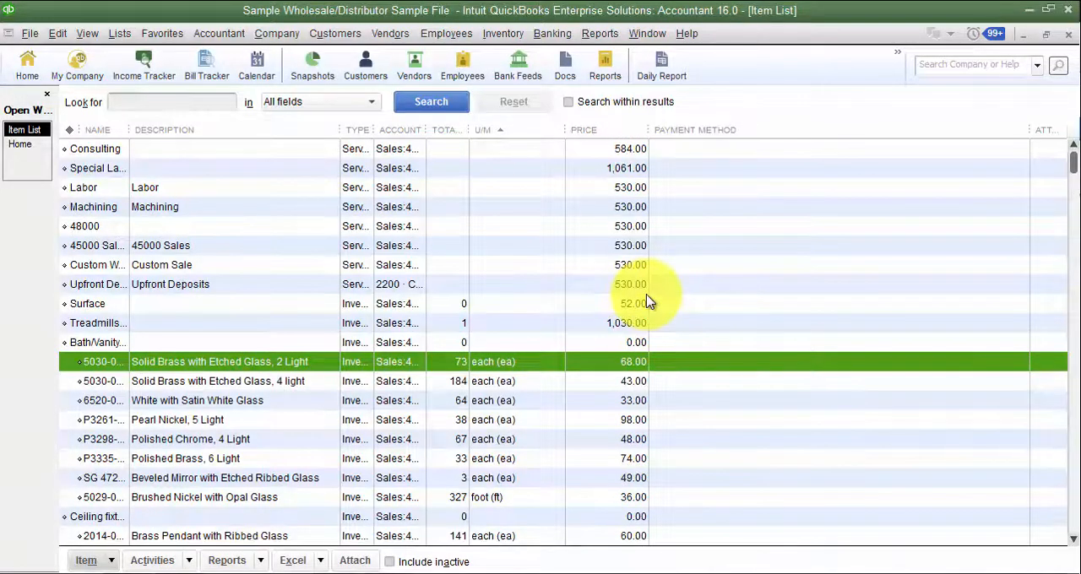